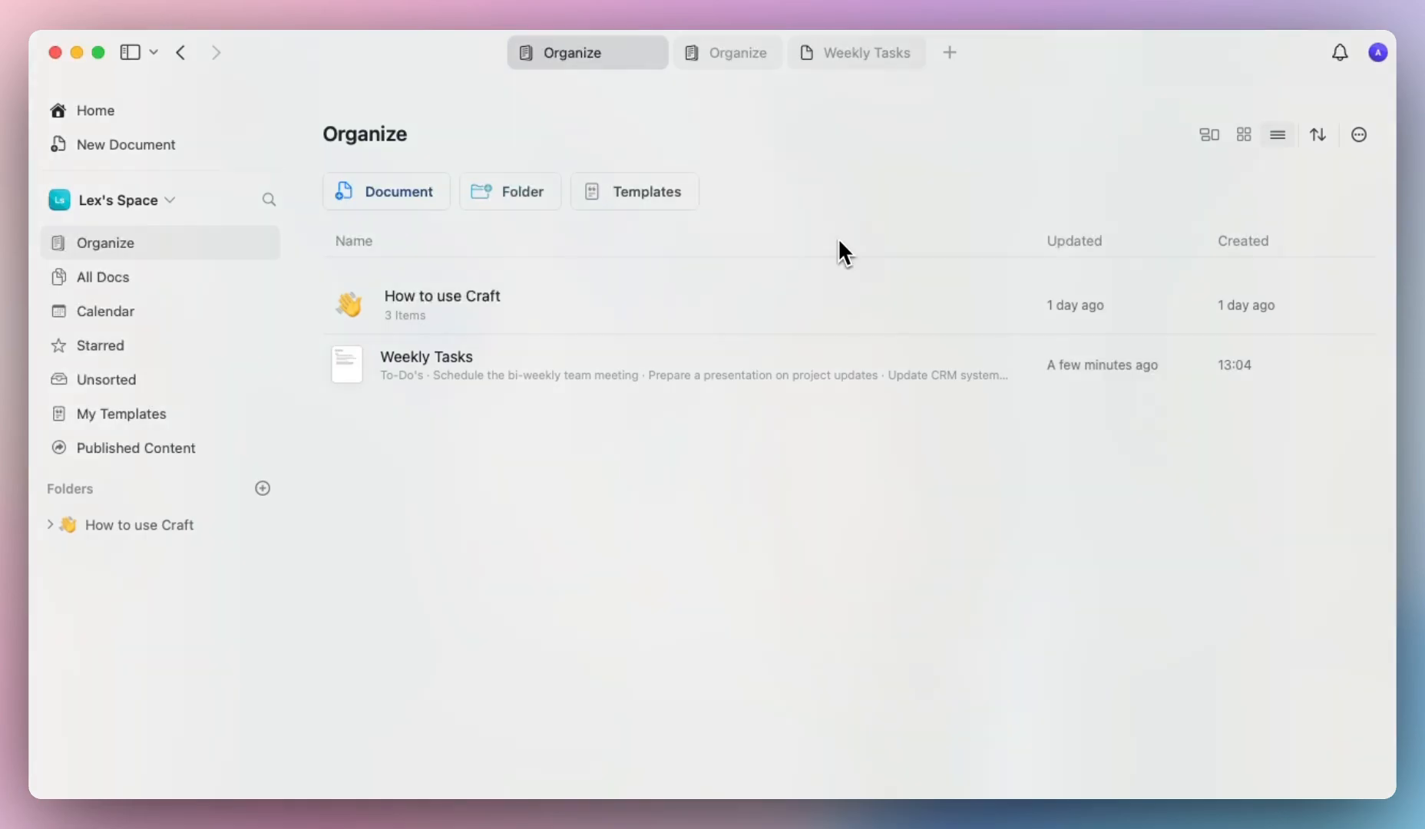
Step: Go to Home and reach the account settings from the avatar menu
{"action": "left_click", "coordinate": [95, 111]}
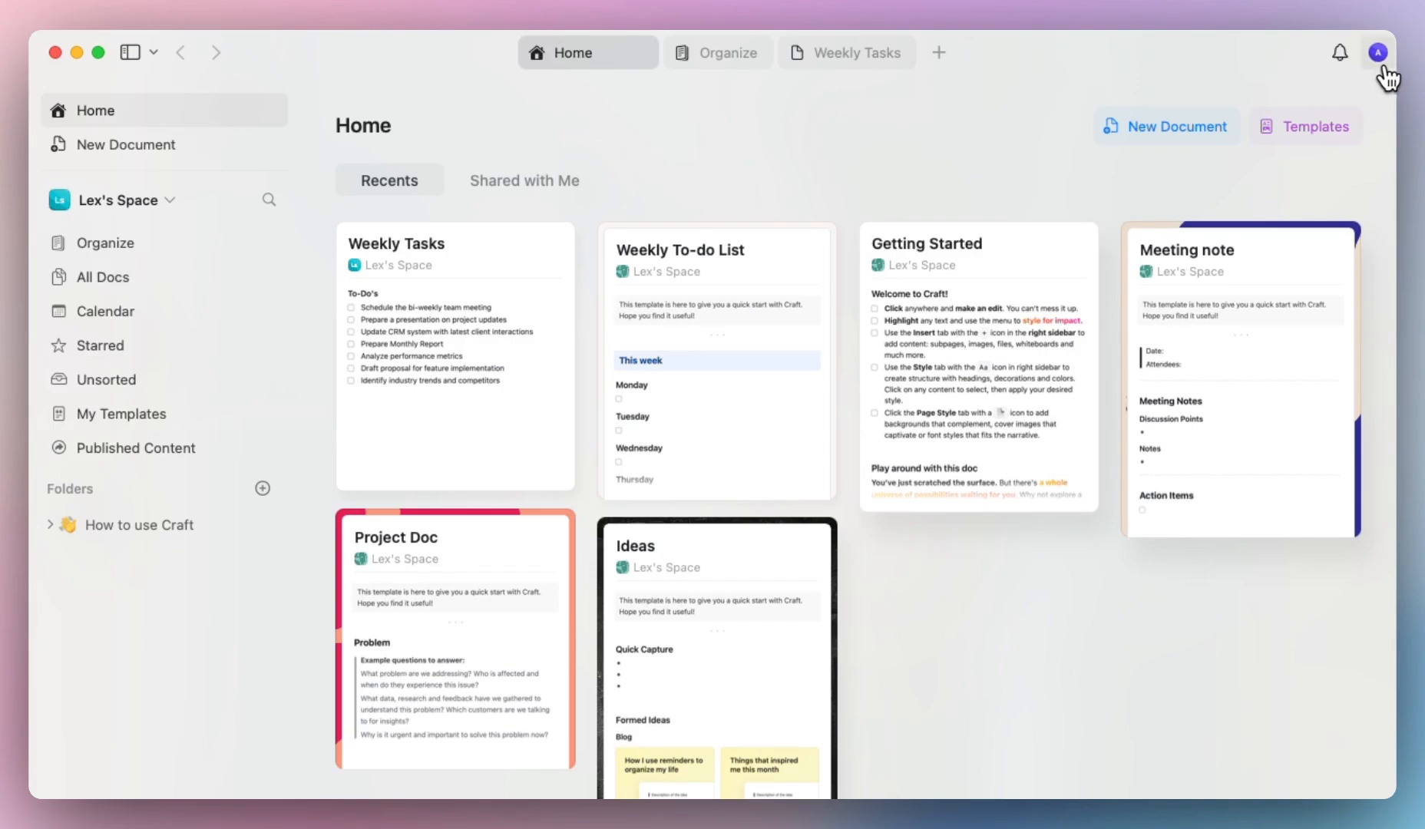
{"action": "mouse_move", "coordinate": [1377, 52]}
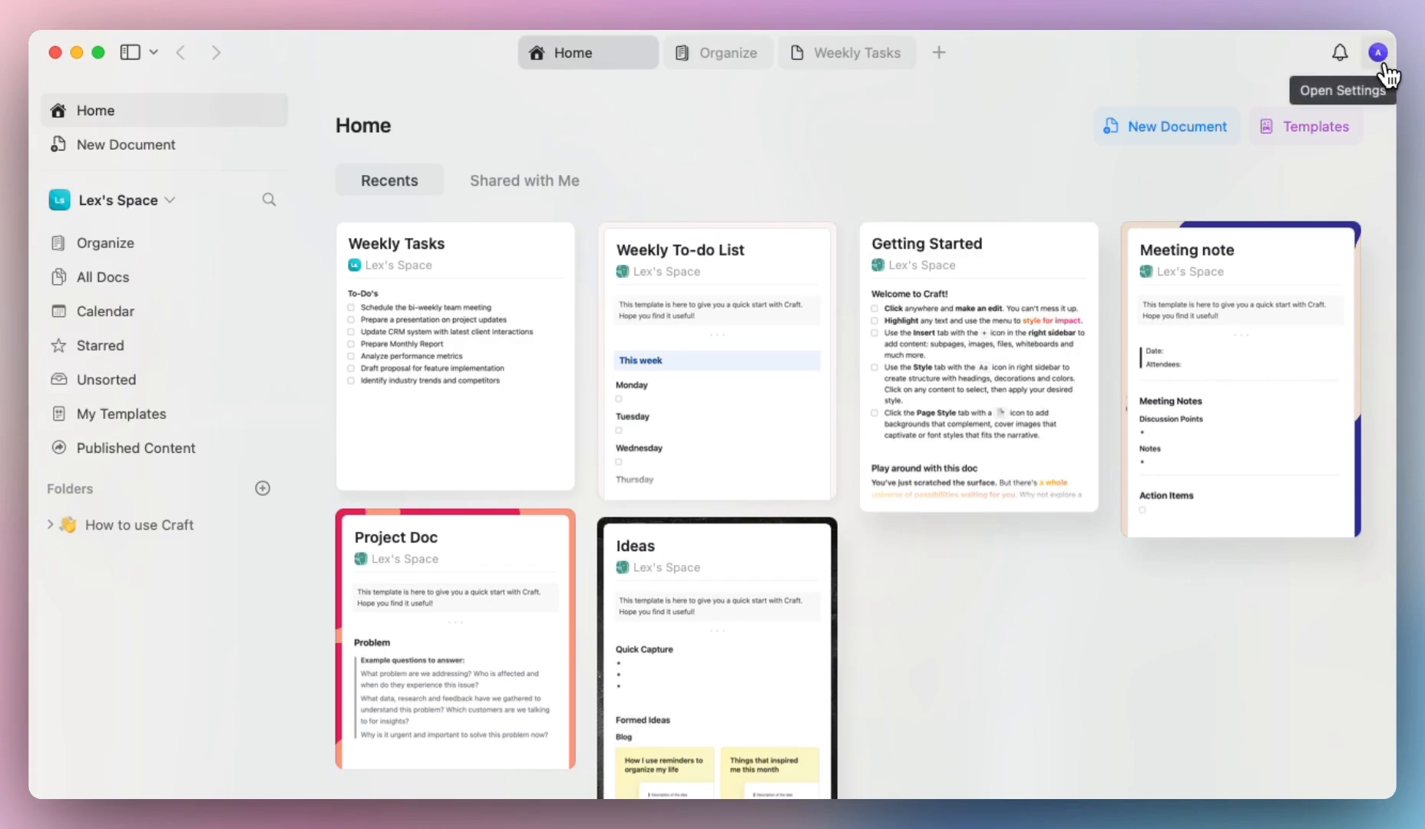
{"action": "left_click", "coordinate": [1377, 53]}
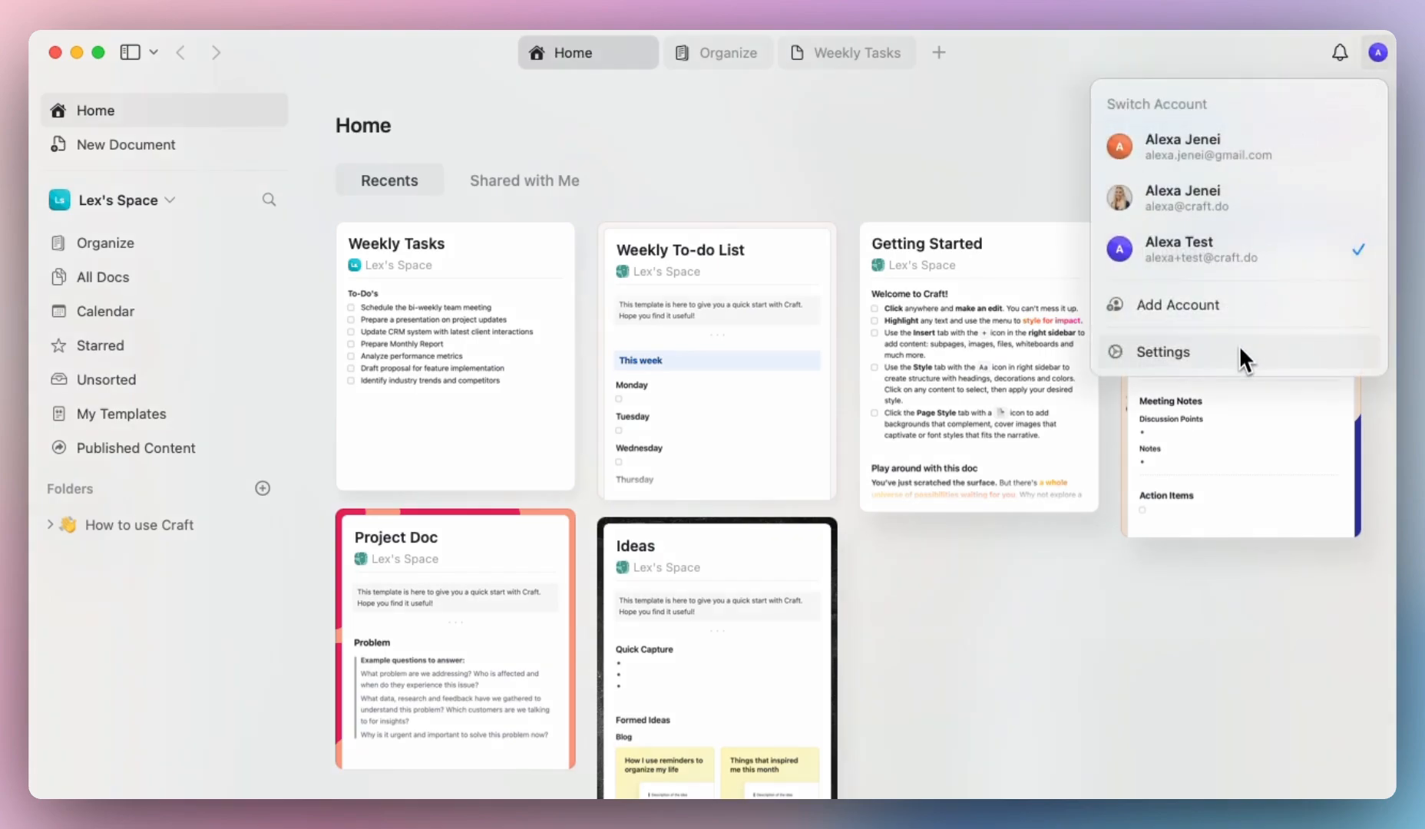
{"action": "left_click", "coordinate": [1161, 351]}
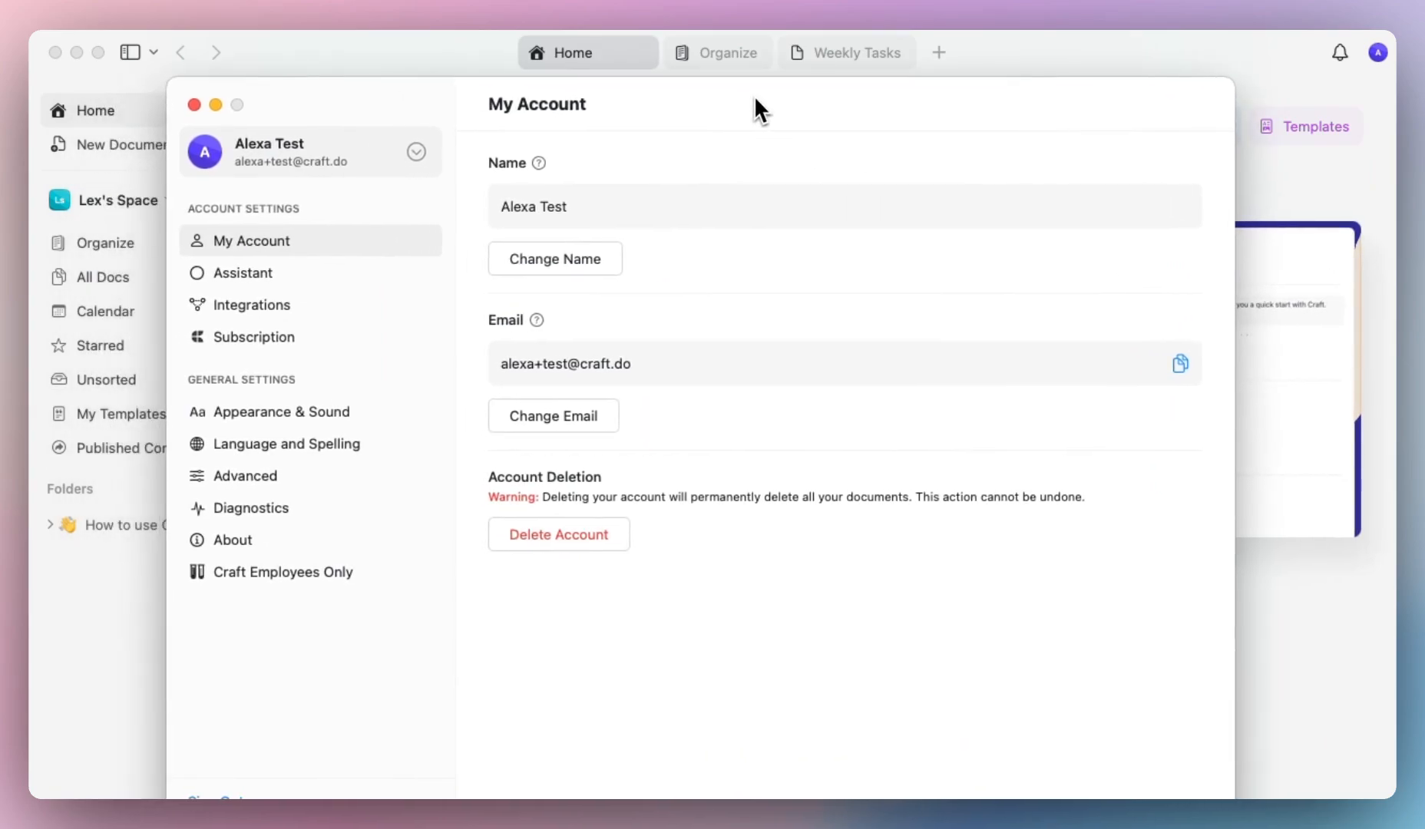
{"action": "mouse_move", "coordinate": [719, 222]}
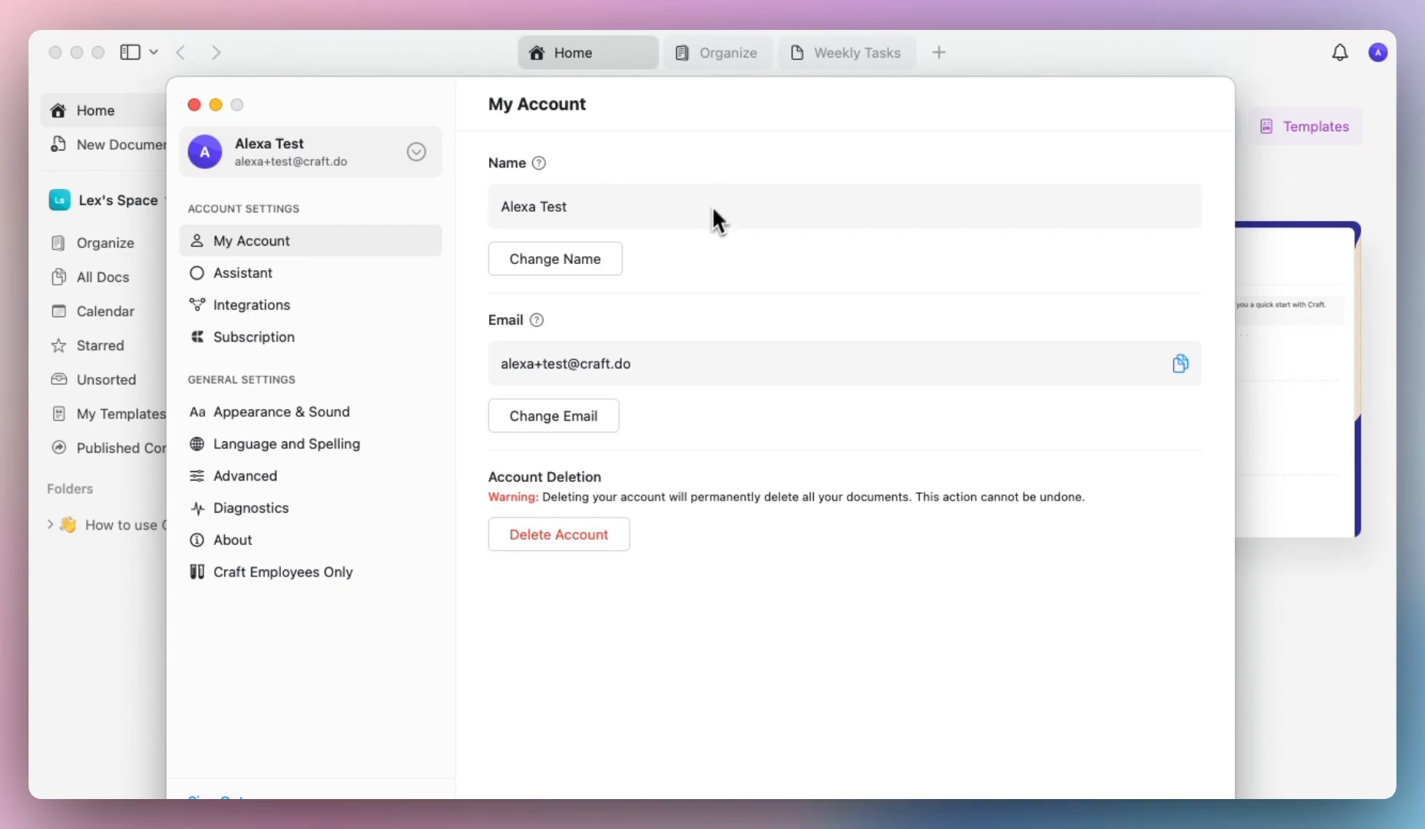
{"action": "mouse_move", "coordinate": [672, 411]}
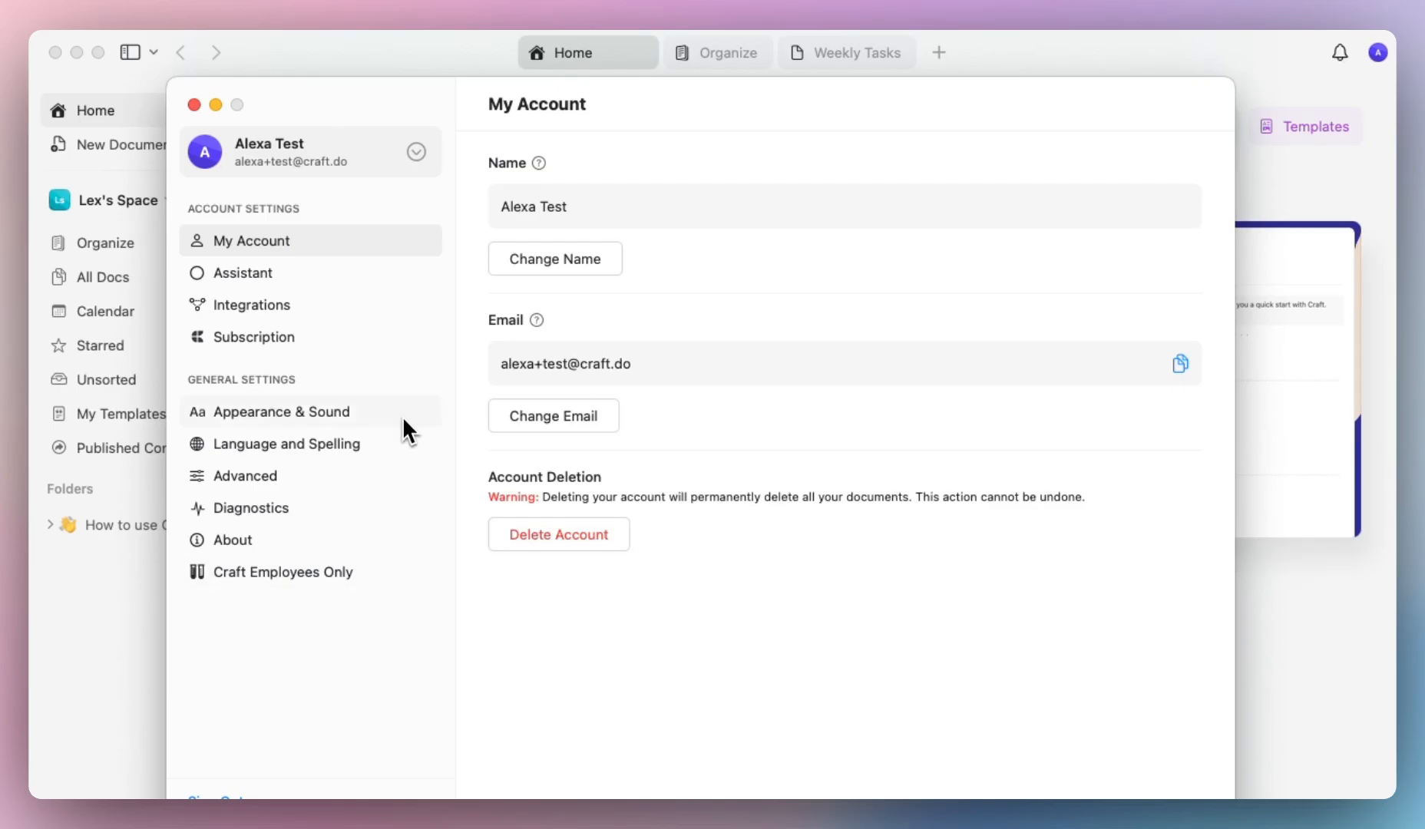
Step: In Appearance & Sound, try green and purple accent swatches, ending on pink
{"action": "left_click", "coordinate": [281, 411]}
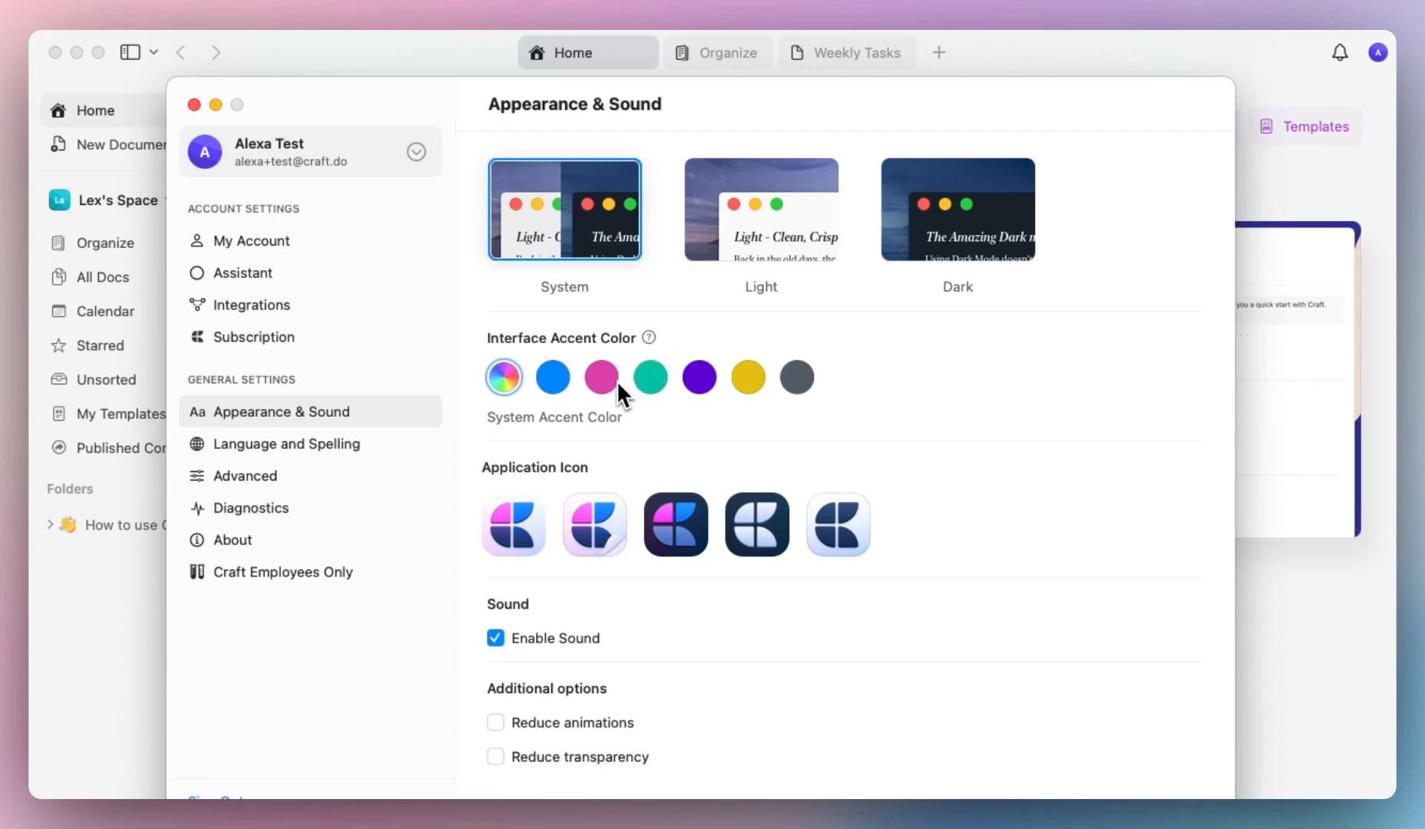
{"action": "left_click", "coordinate": [650, 376]}
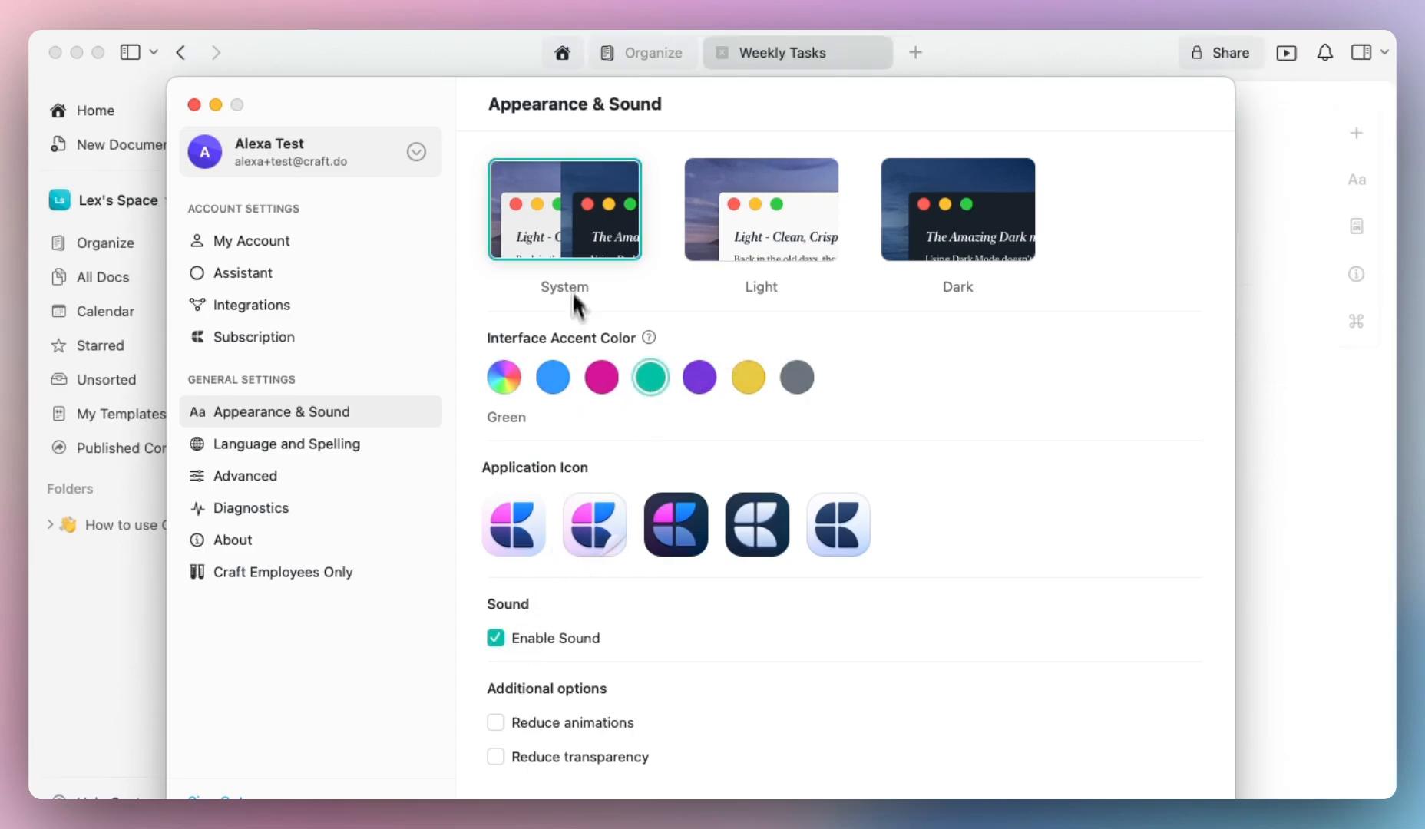
{"action": "mouse_move", "coordinate": [708, 381]}
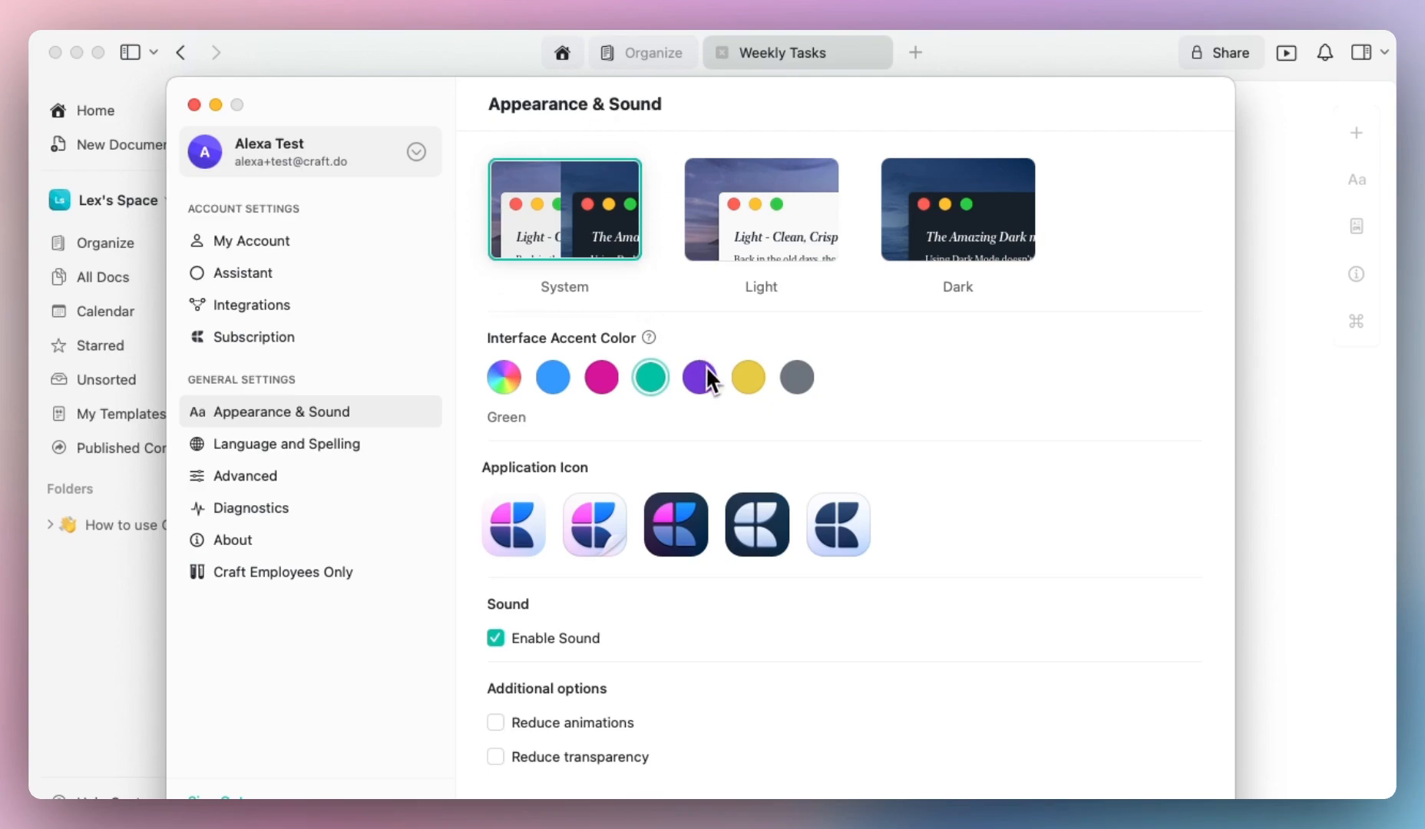
{"action": "left_click", "coordinate": [698, 376]}
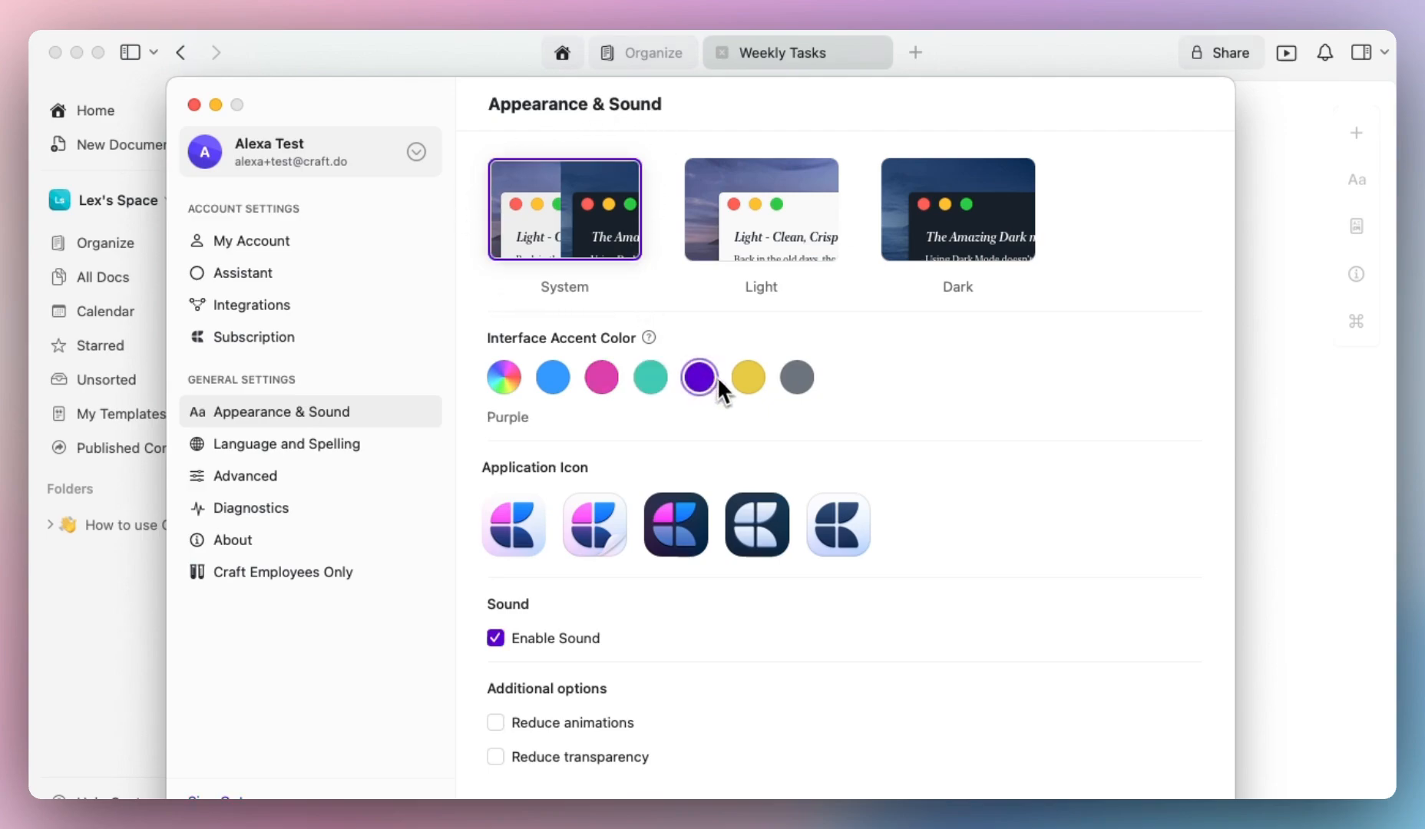
{"action": "left_click", "coordinate": [746, 376]}
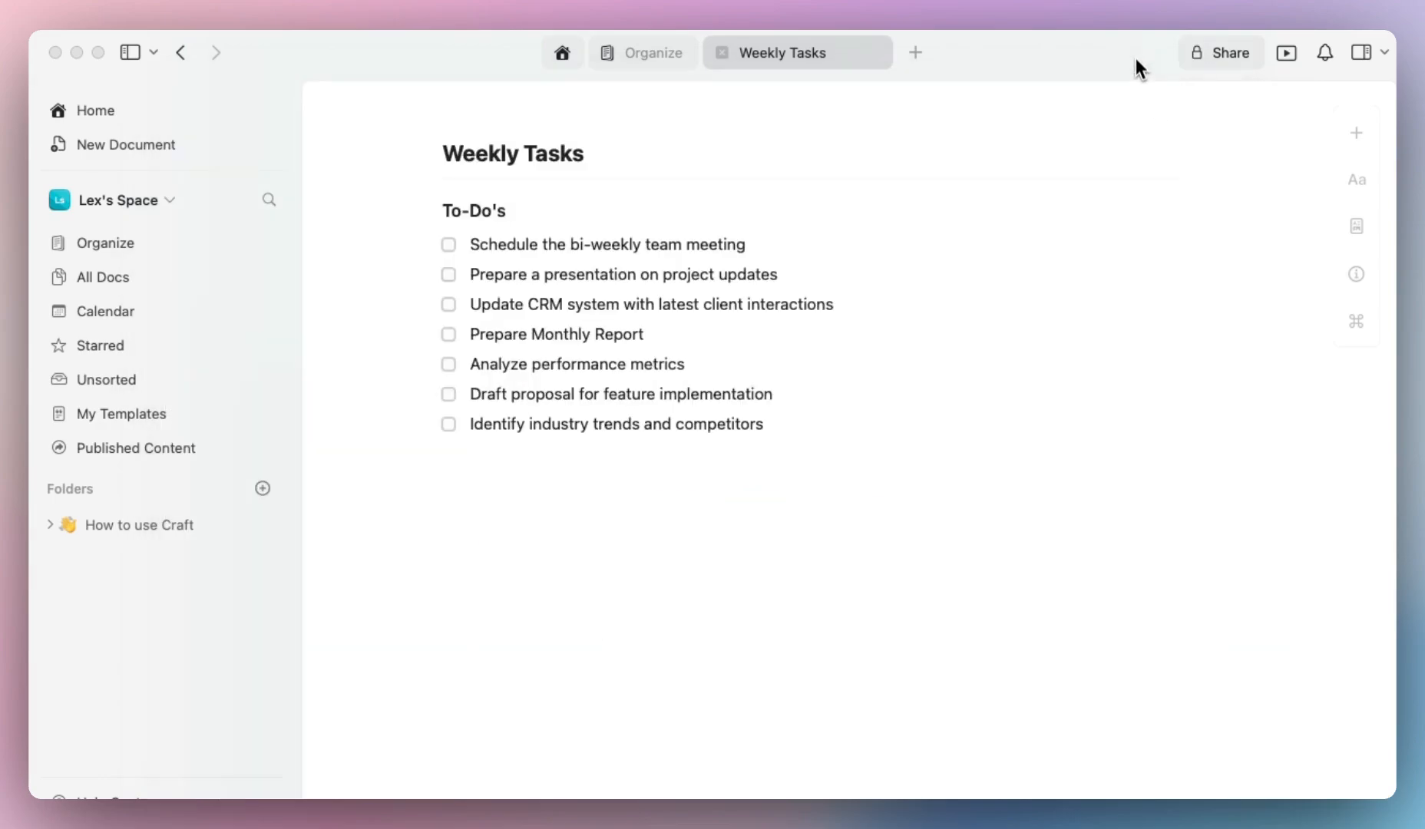
{"action": "mouse_move", "coordinate": [716, 464]}
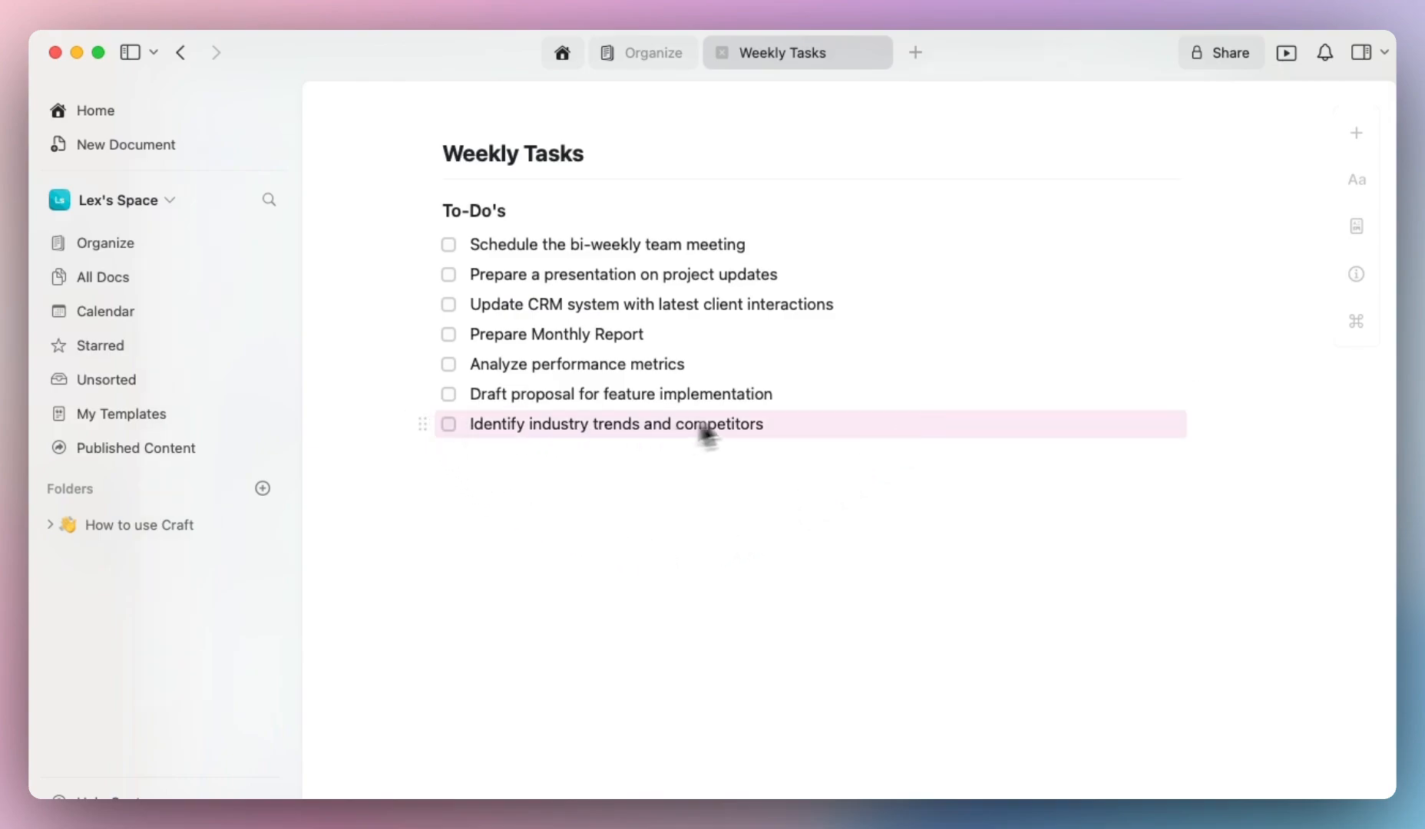
Step: Select the 'Identify industry trends and competitors' task and peek at the Page Style panel
{"action": "left_click", "coordinate": [1355, 178]}
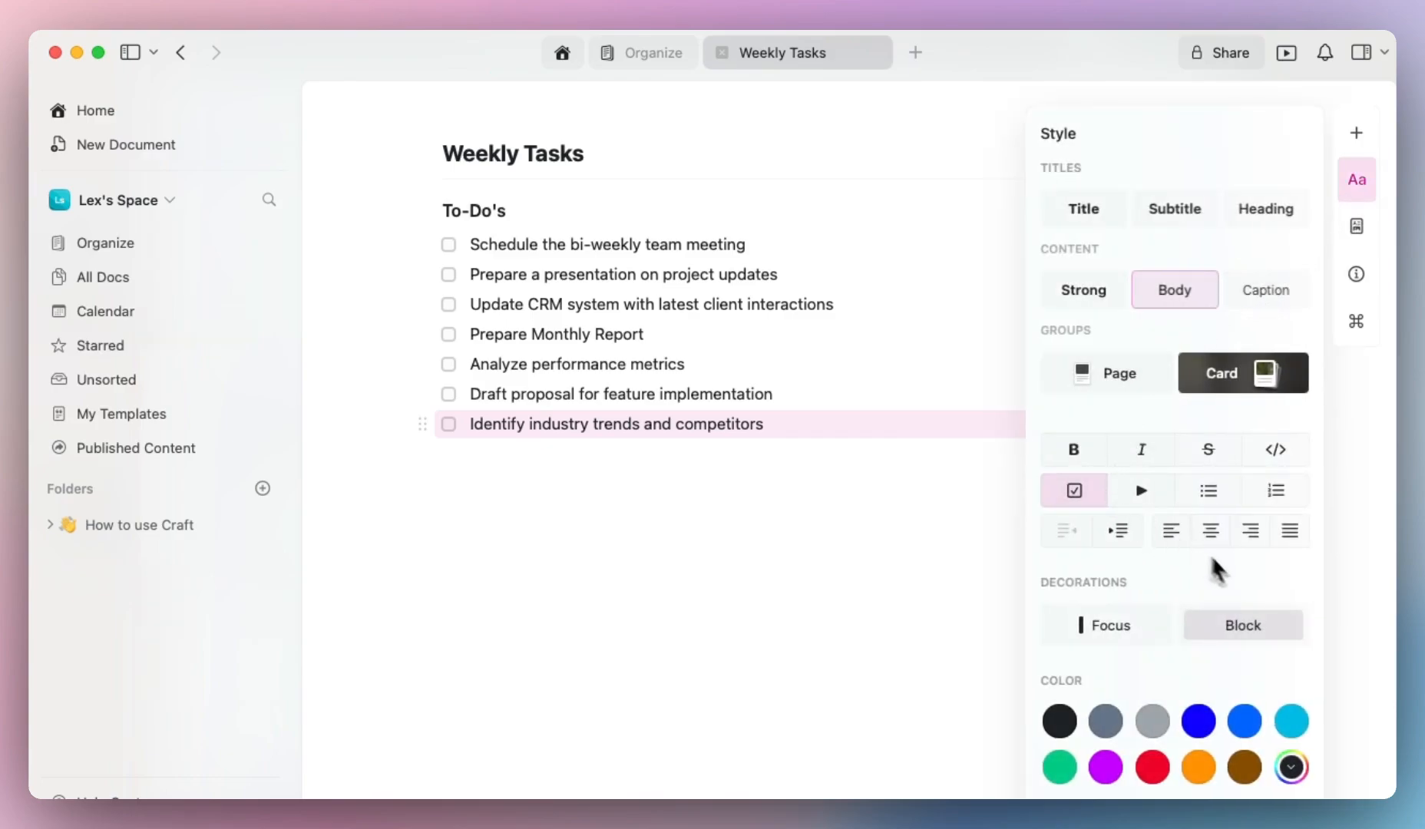
{"action": "left_click", "coordinate": [1355, 226]}
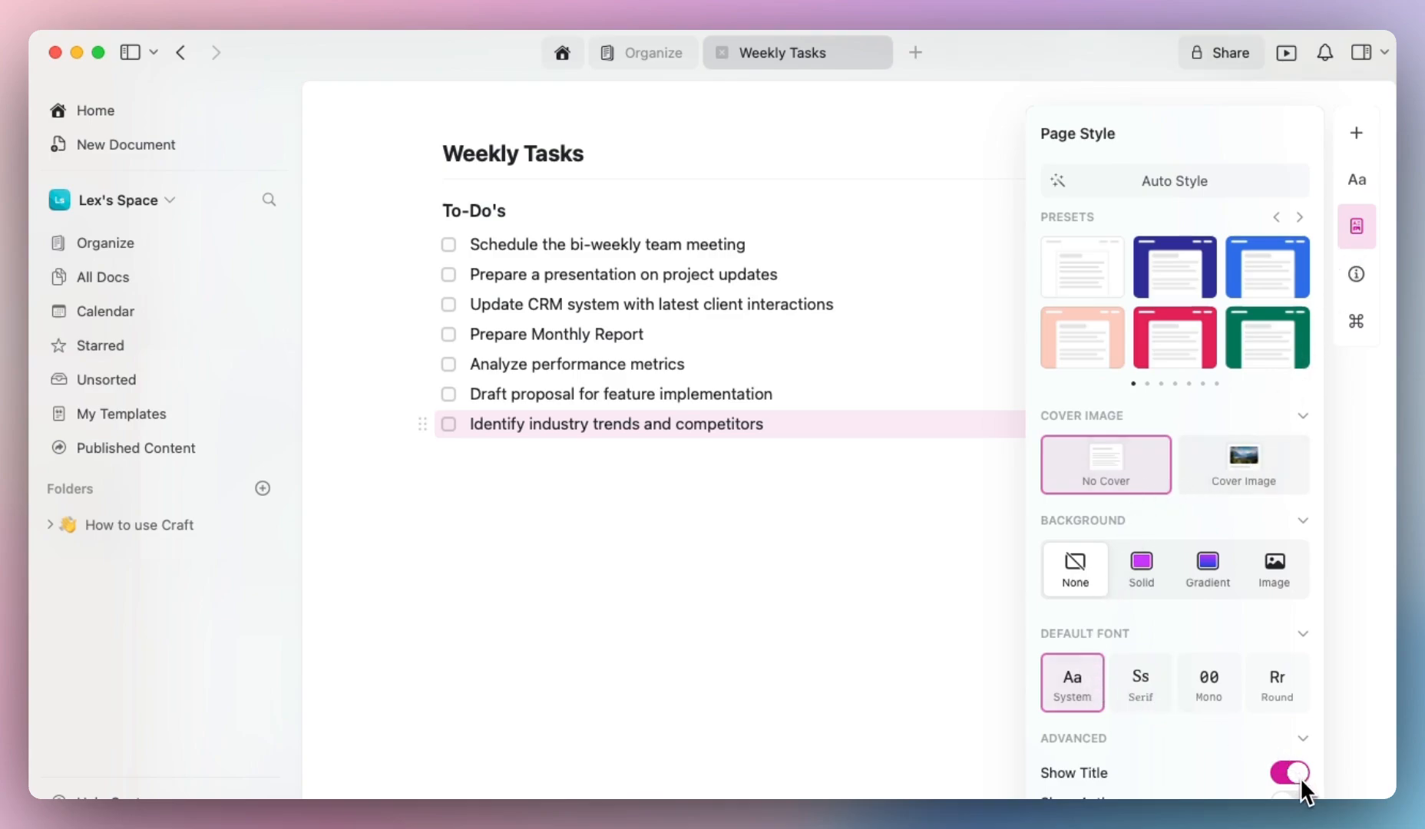
{"action": "mouse_move", "coordinate": [659, 673]}
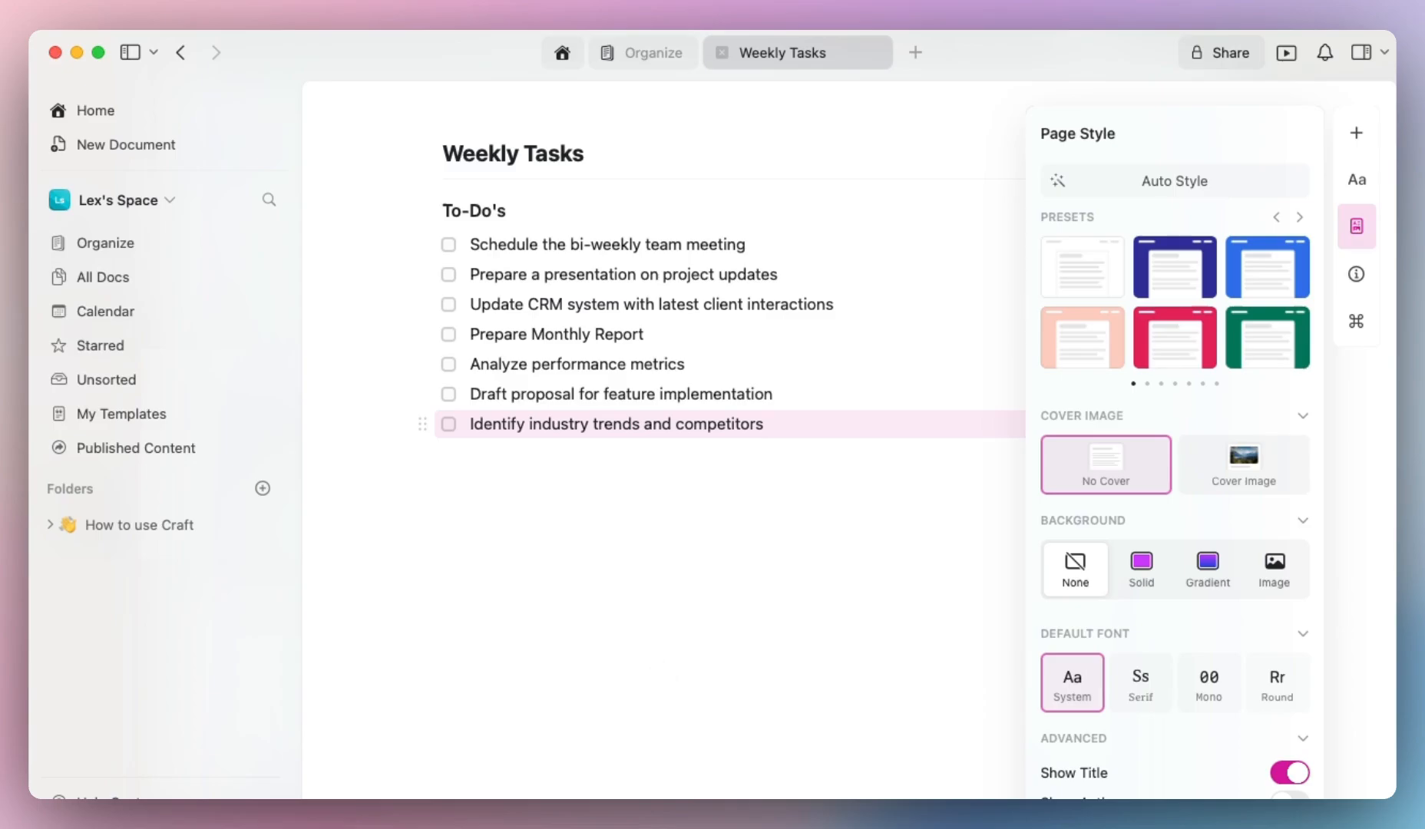
{"action": "left_click", "coordinate": [1355, 226]}
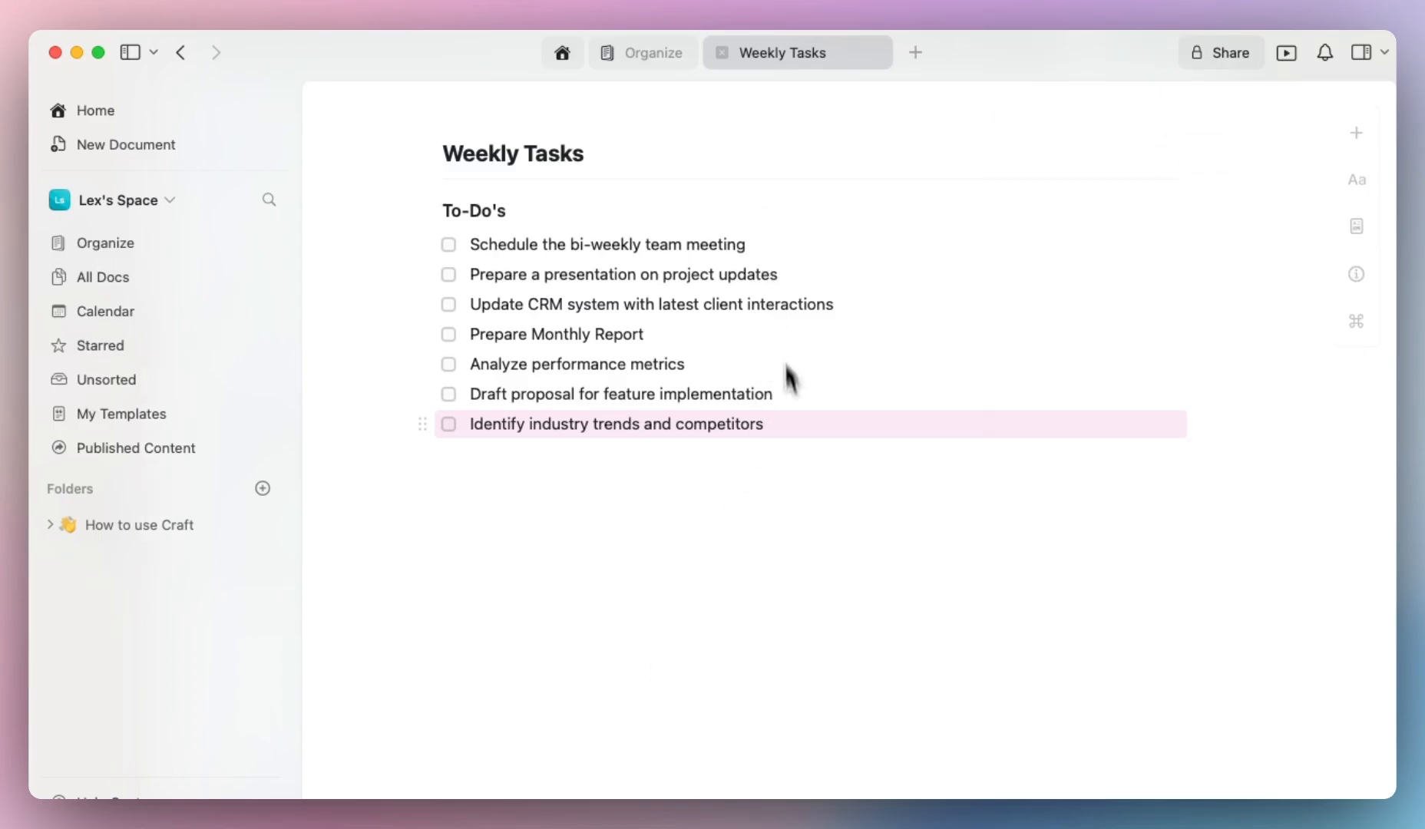
{"action": "mouse_move", "coordinate": [806, 536]}
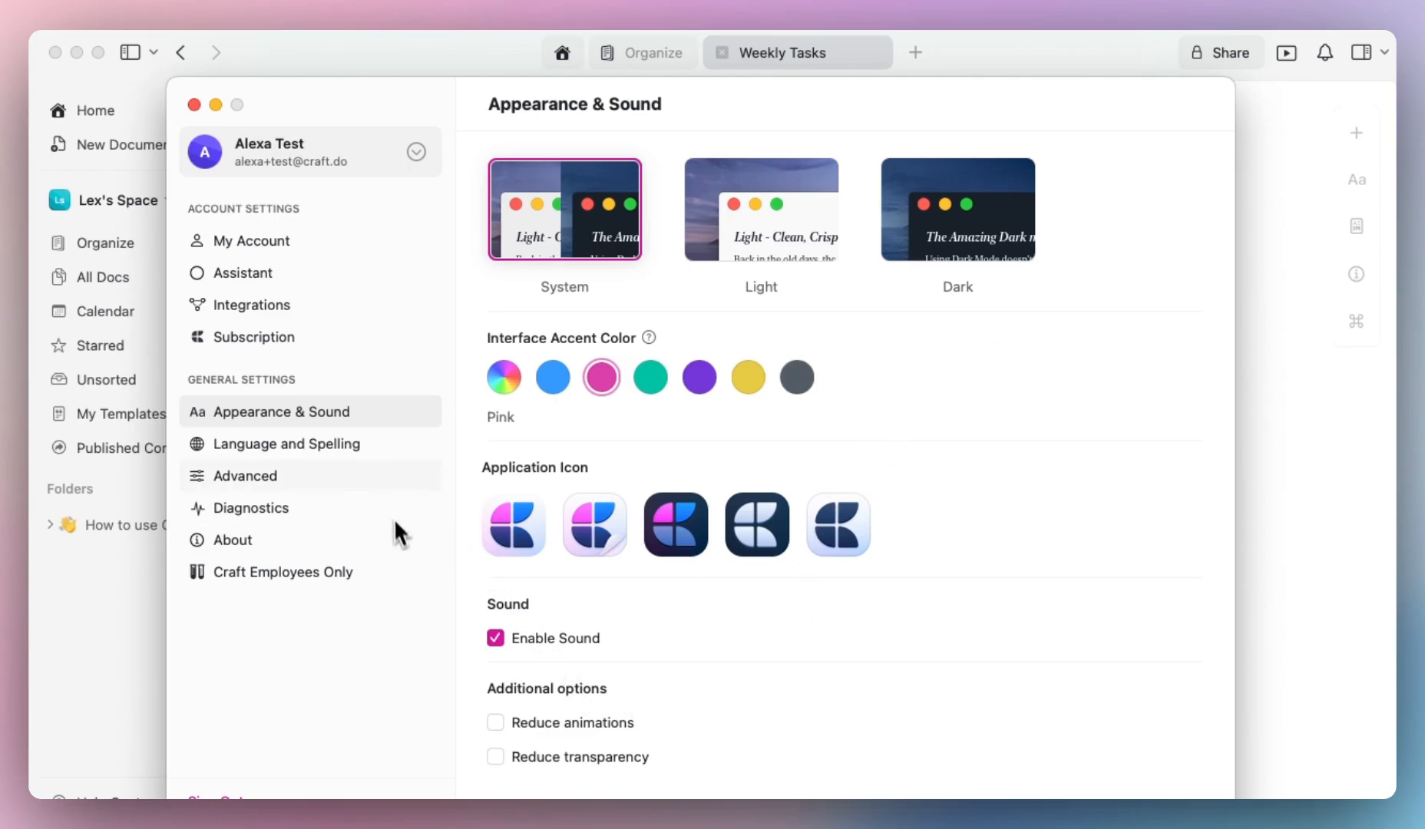
{"action": "mouse_move", "coordinate": [485, 478]}
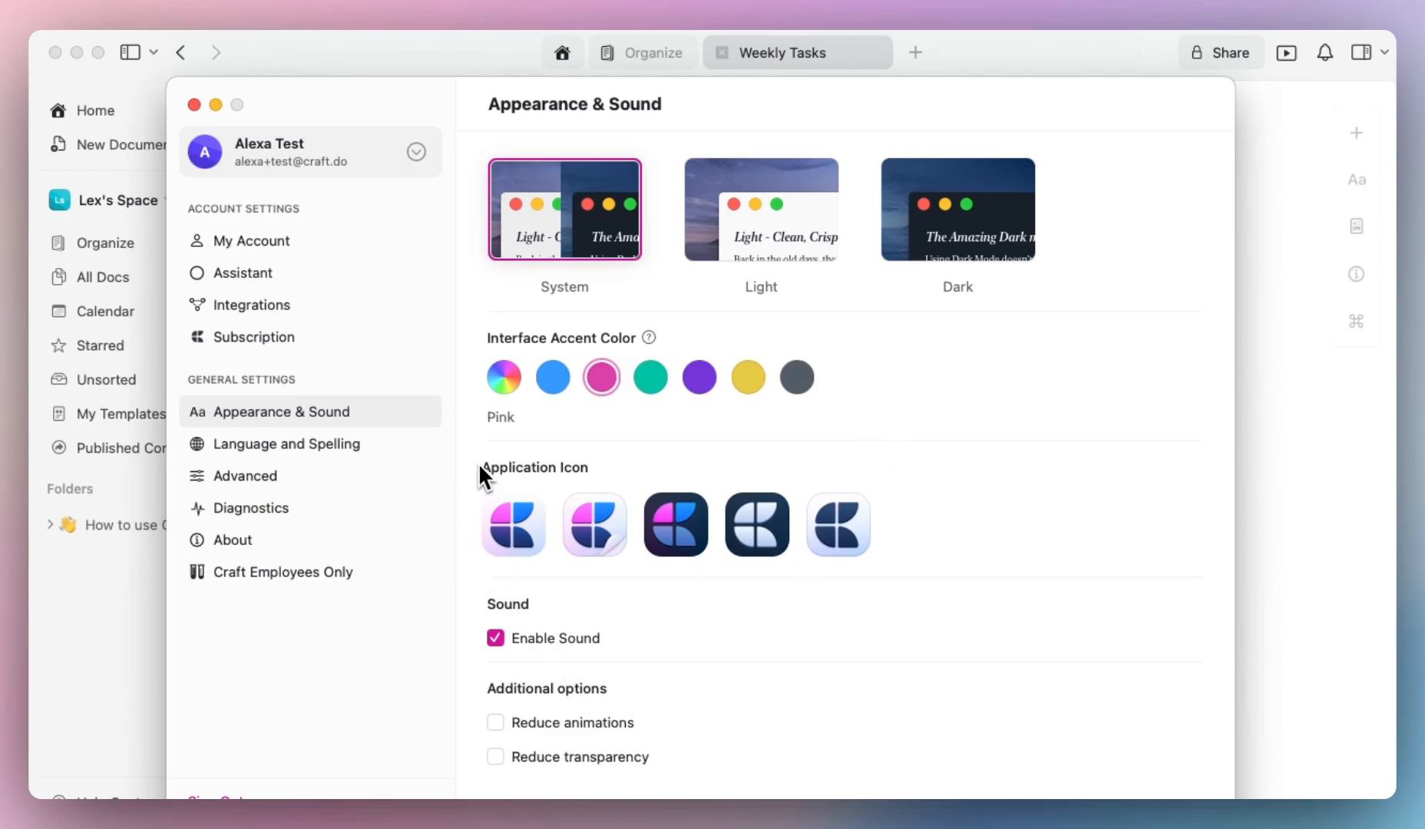
Step: In Advanced settings, set Completed Task Appearance to Strikethrough
{"action": "left_click", "coordinate": [245, 476]}
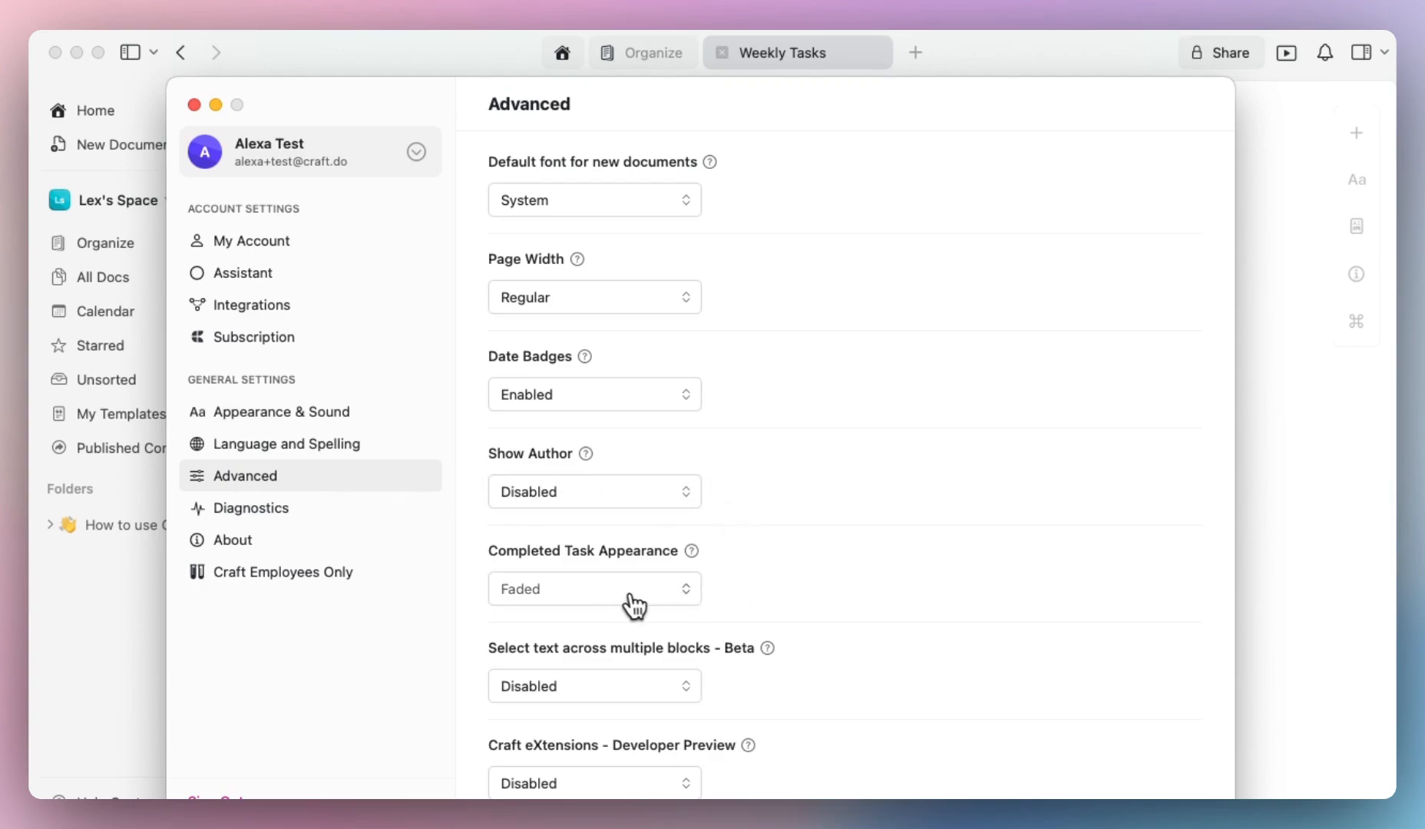
{"action": "left_click", "coordinate": [594, 588]}
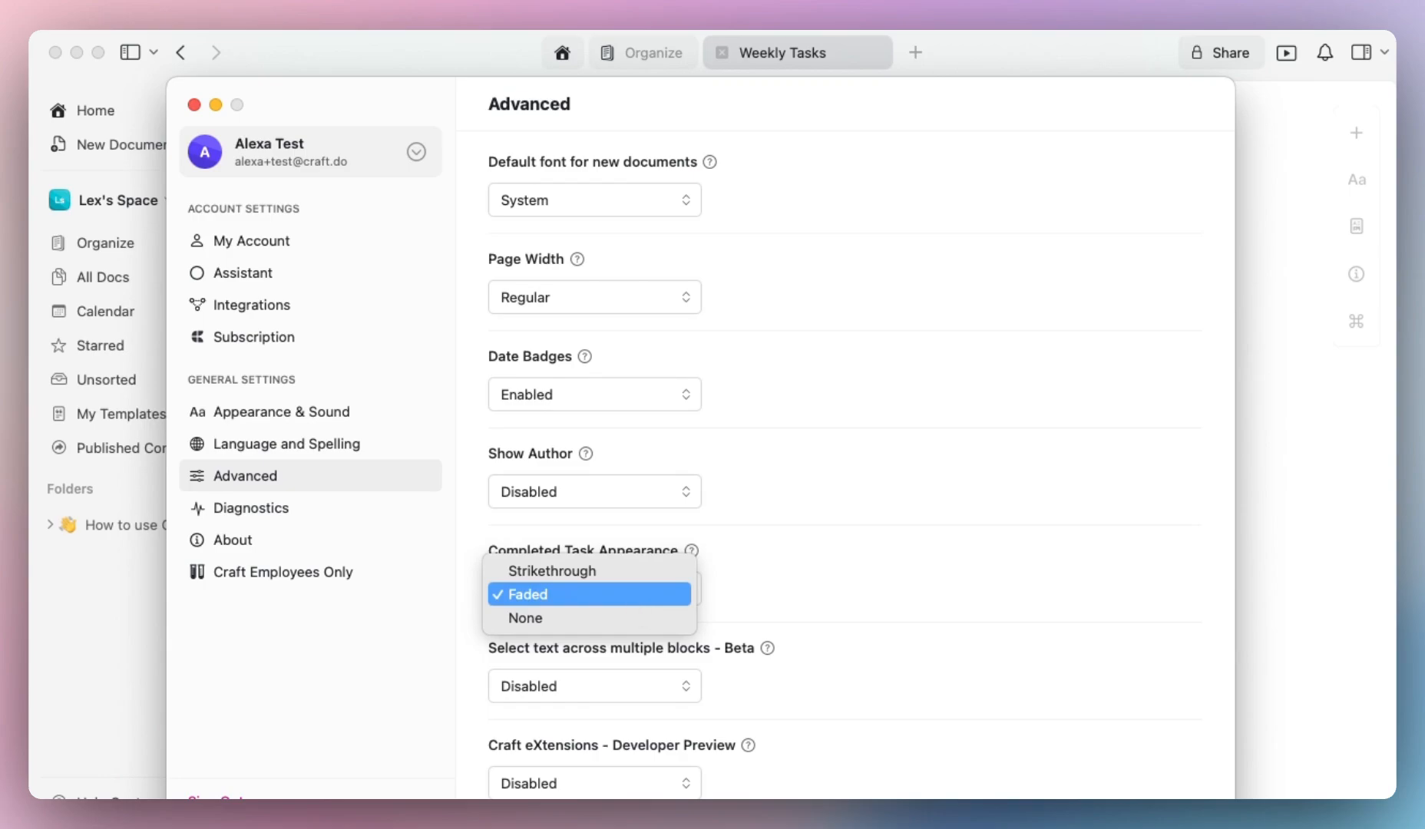
{"action": "mouse_move", "coordinate": [636, 611]}
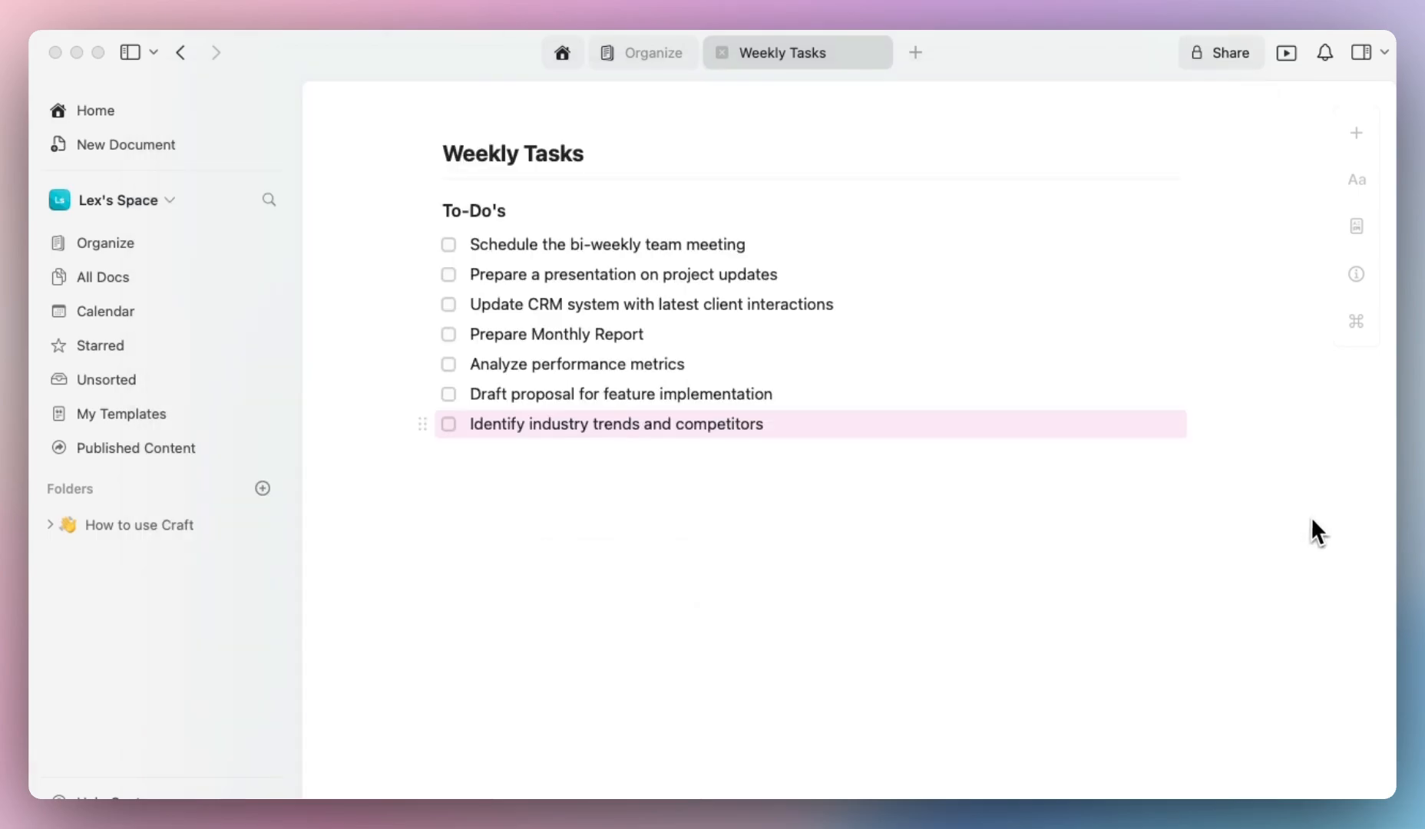
{"action": "left_click", "coordinate": [449, 426]}
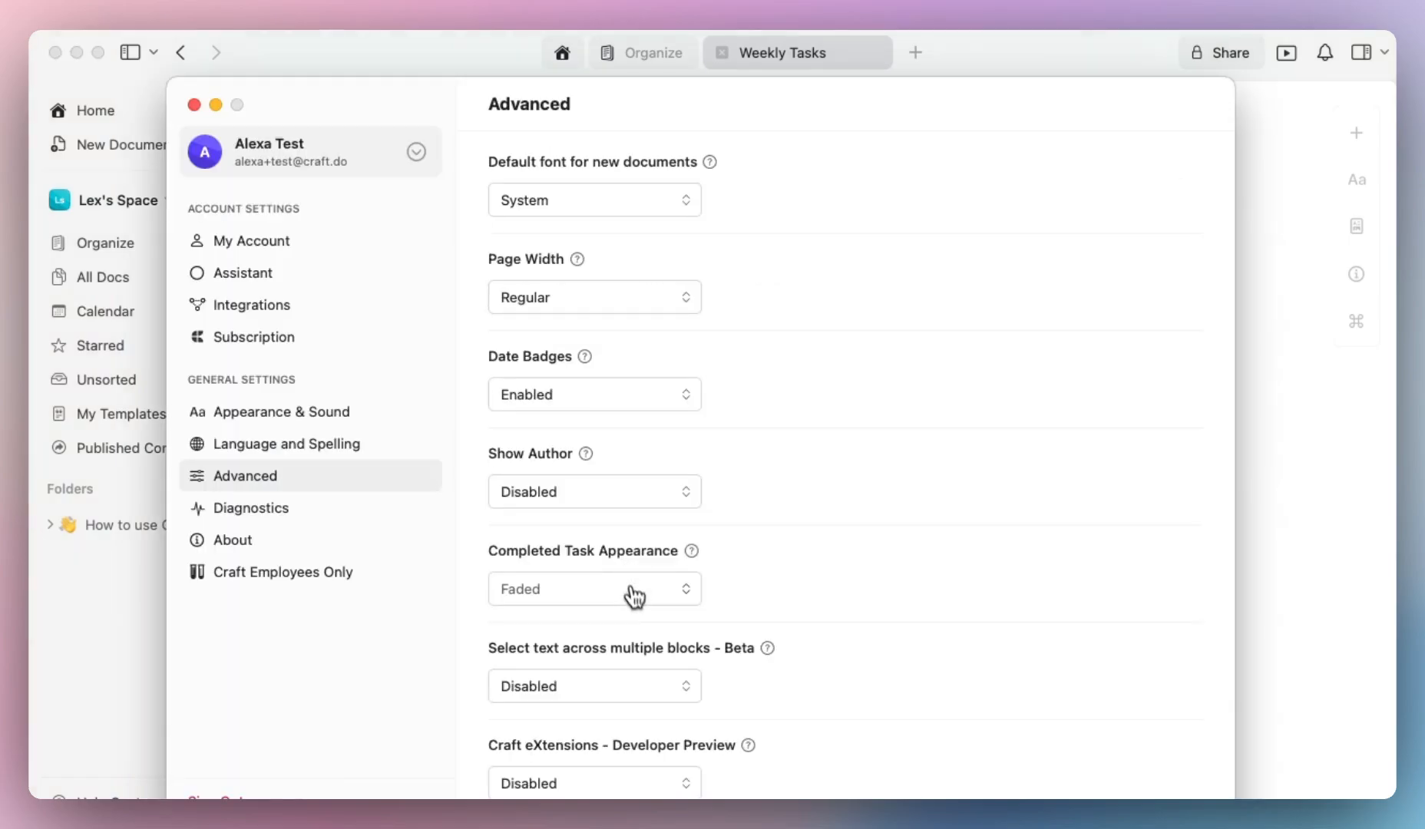
{"action": "left_click", "coordinate": [593, 589]}
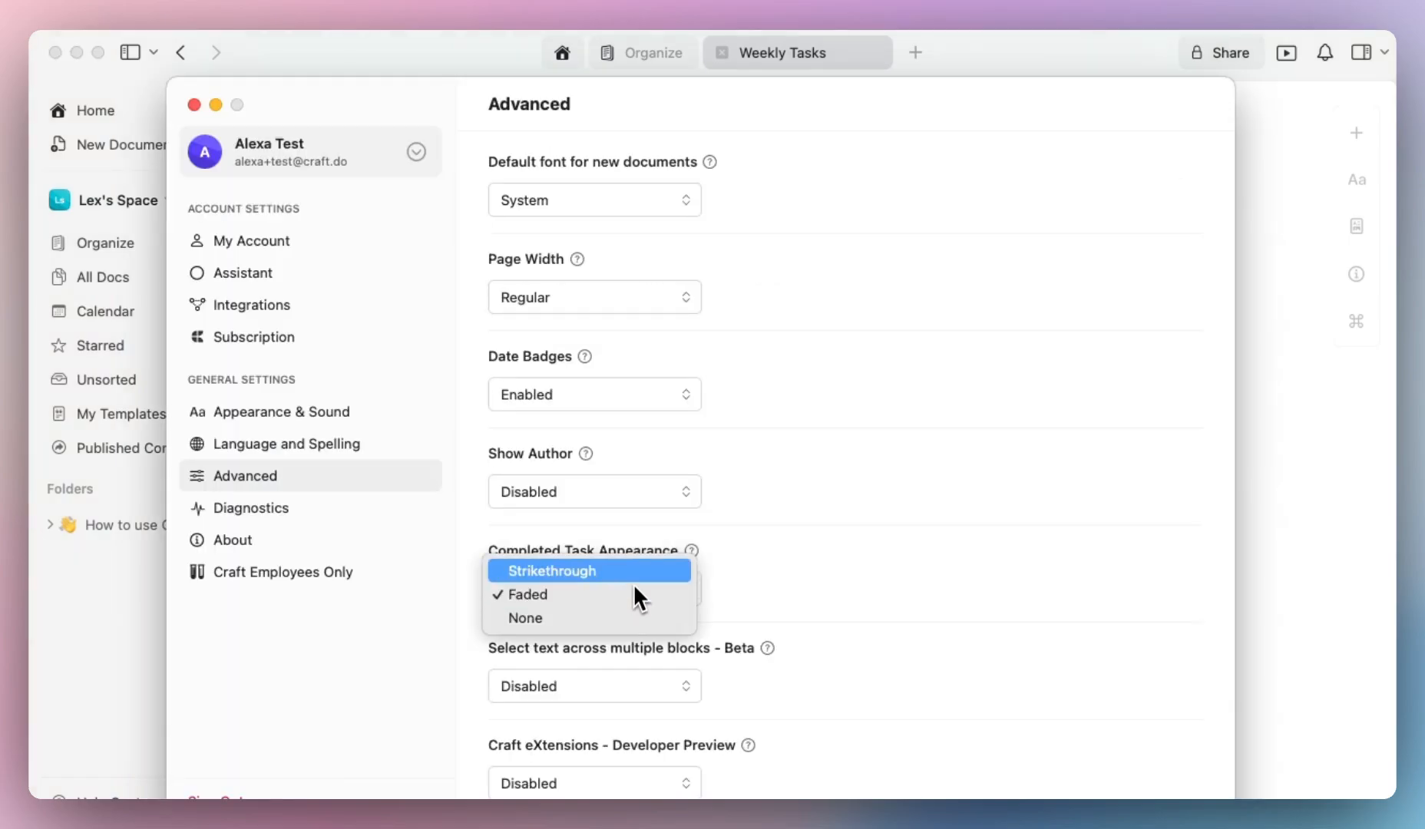
{"action": "left_click", "coordinate": [528, 594]}
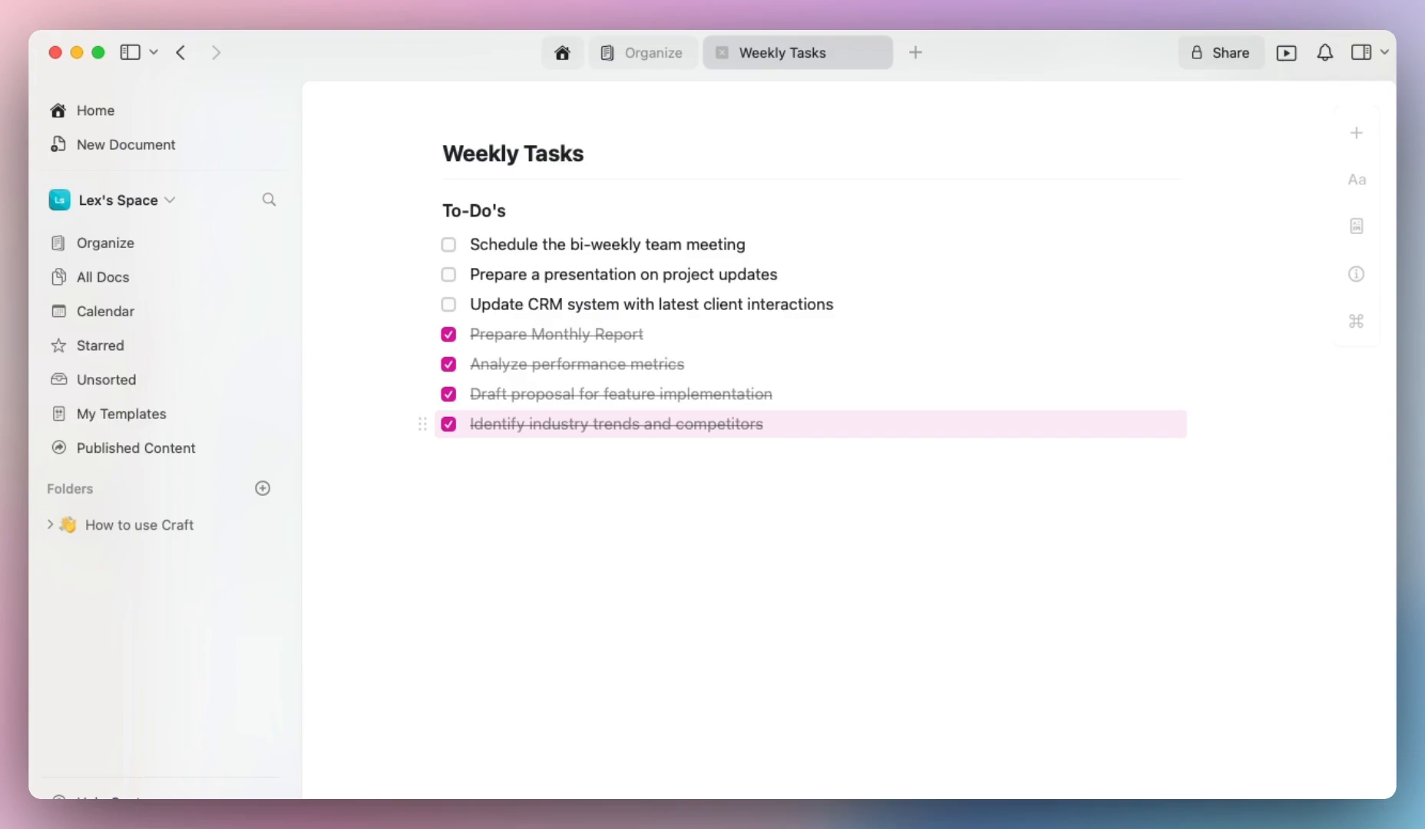
{"action": "mouse_move", "coordinate": [449, 315]}
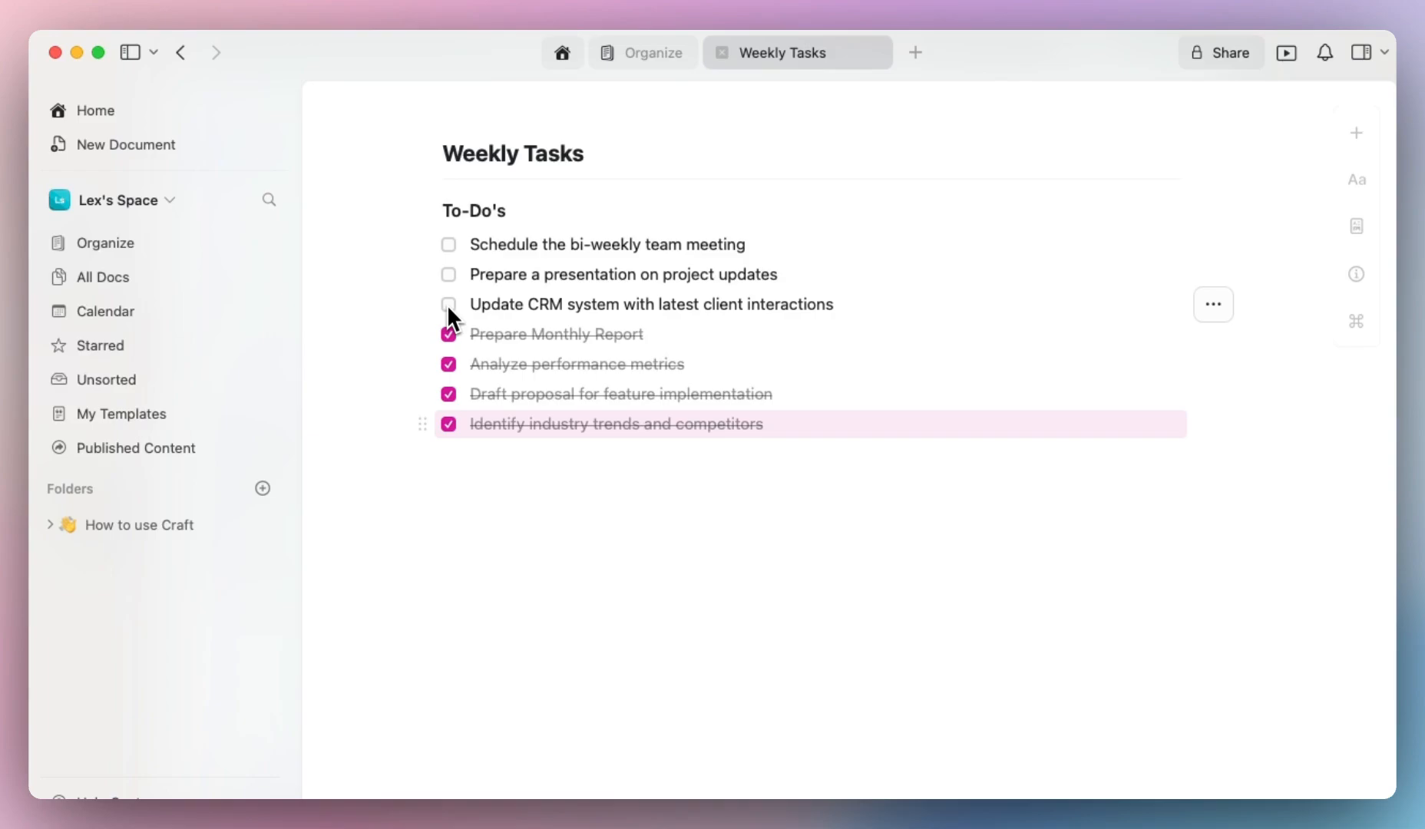
Step: Mark 'Update CRM system with latest client interactions' as cancelled
{"action": "left_click", "coordinate": [448, 304]}
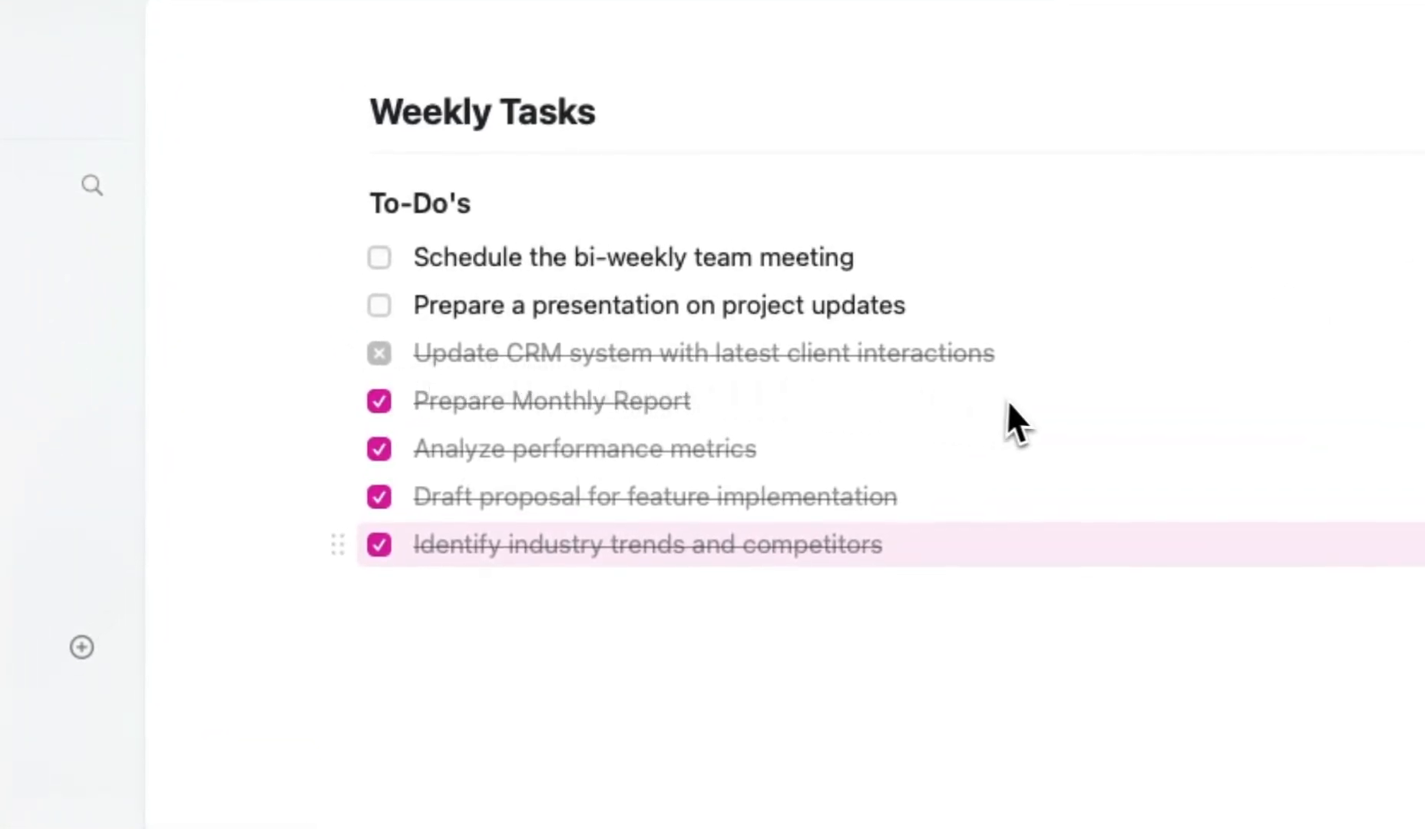
{"action": "mouse_move", "coordinate": [1037, 391]}
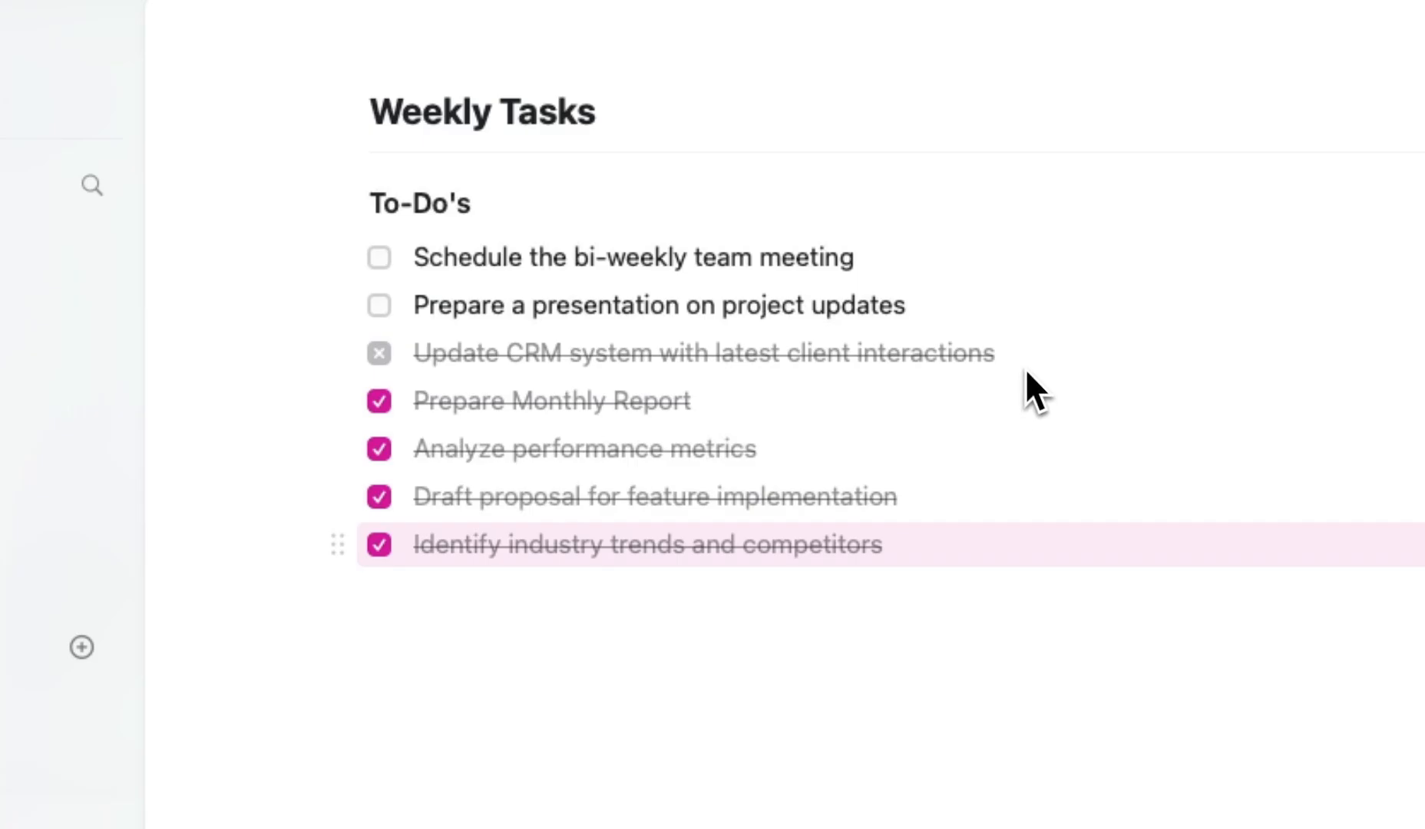
{"action": "left_click", "coordinate": [379, 353]}
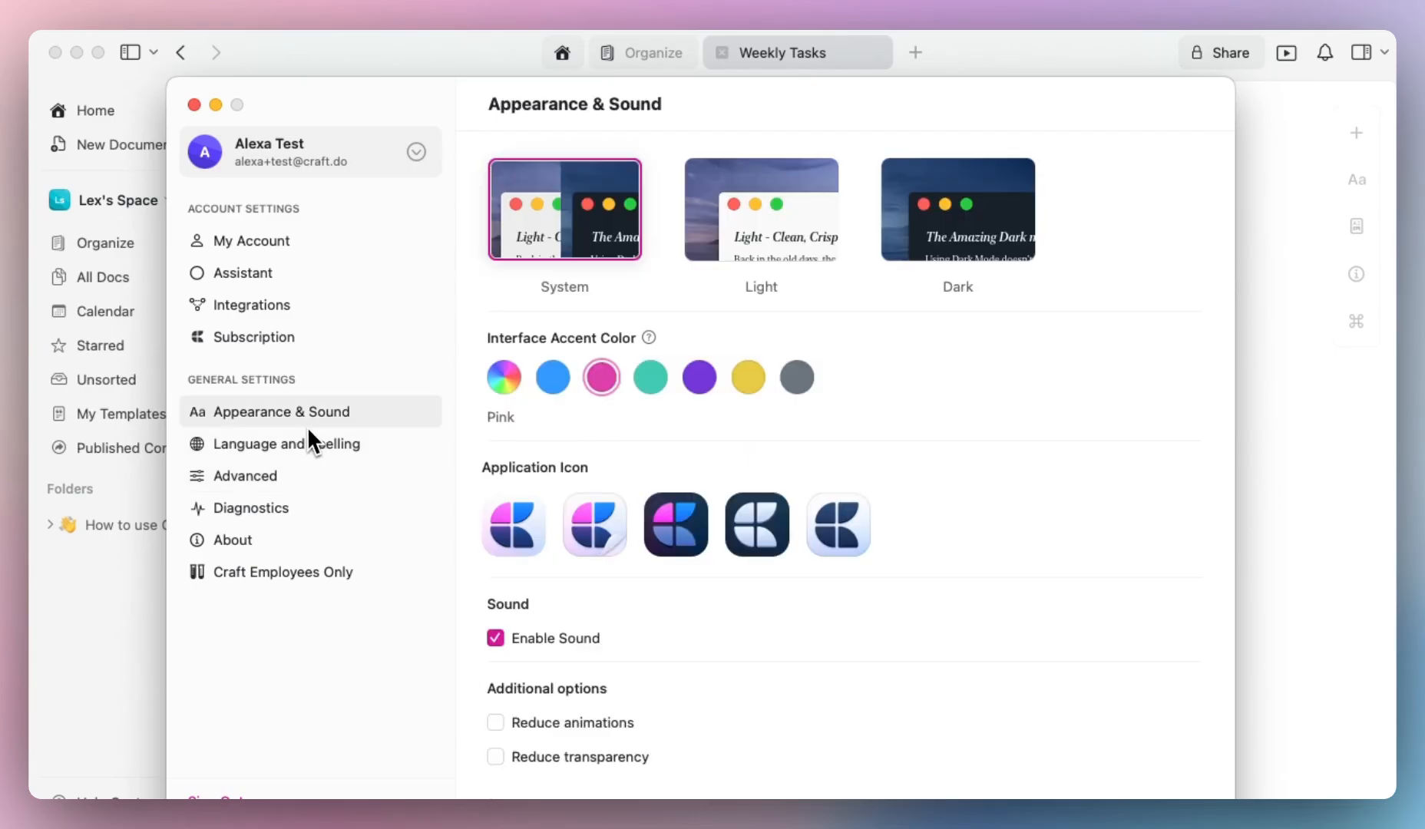
{"action": "mouse_move", "coordinate": [551, 650]}
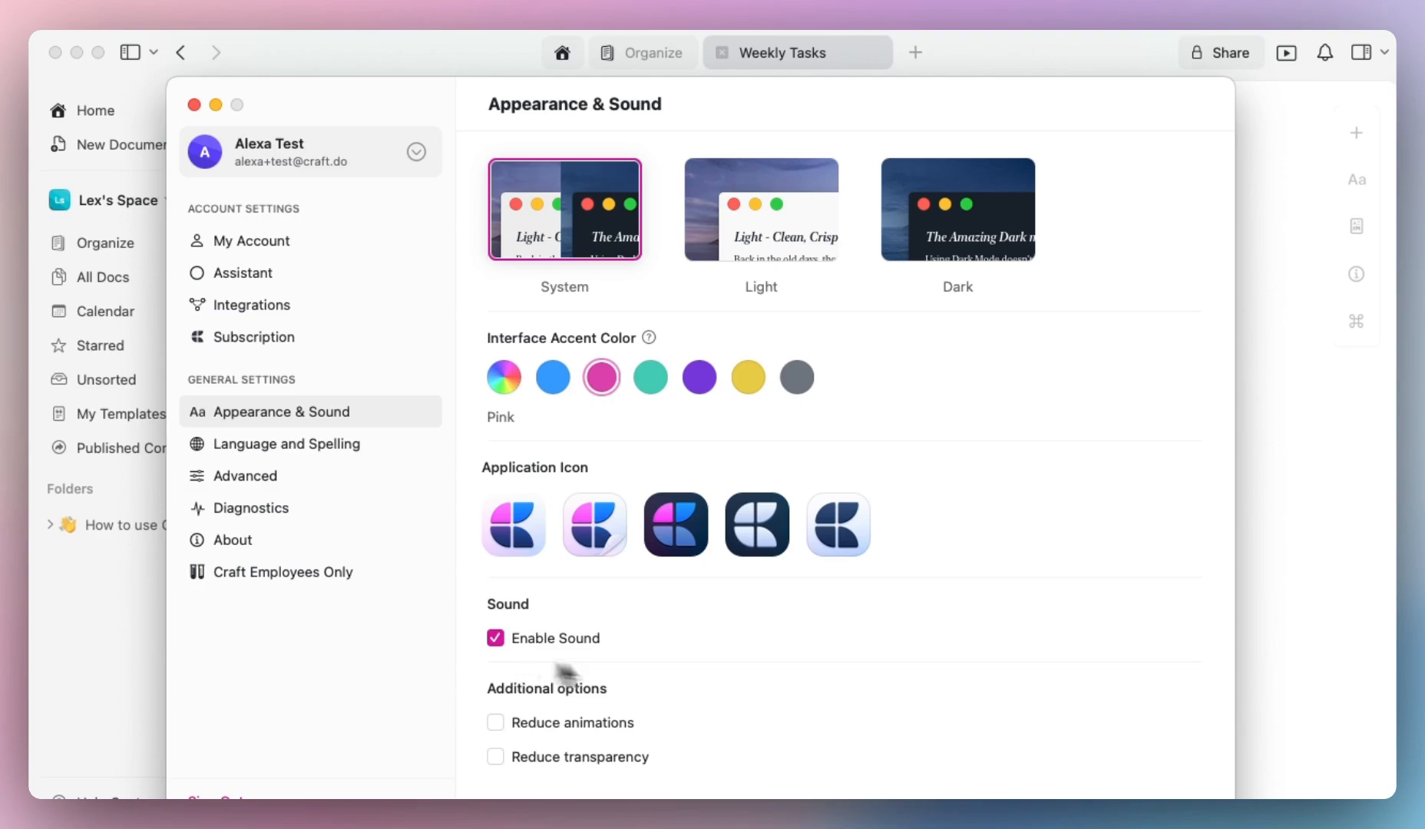
{"action": "mouse_move", "coordinate": [1259, 578]}
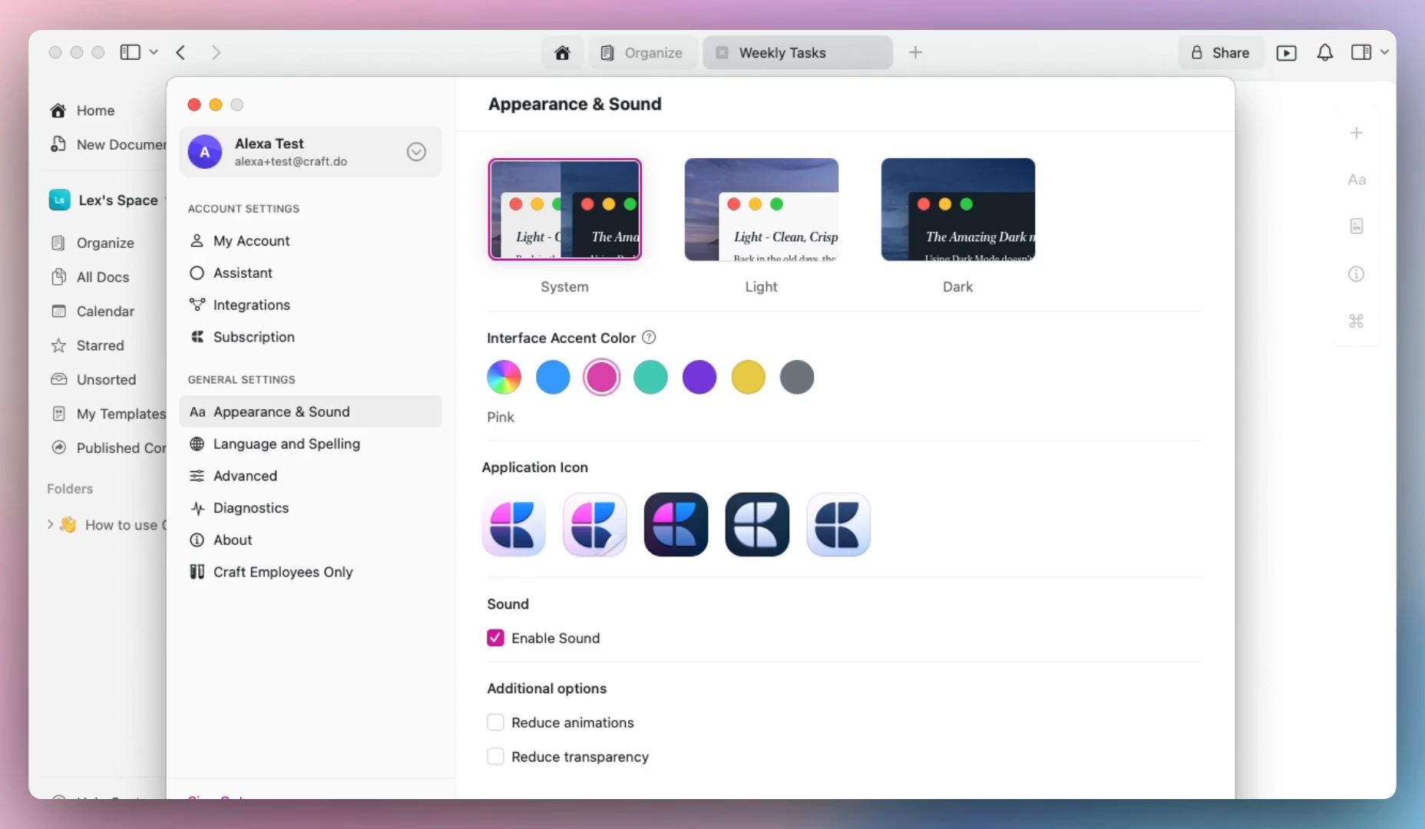
Step: Close settings and check off the presentation task, reopening the CRM task
{"action": "left_click", "coordinate": [193, 105]}
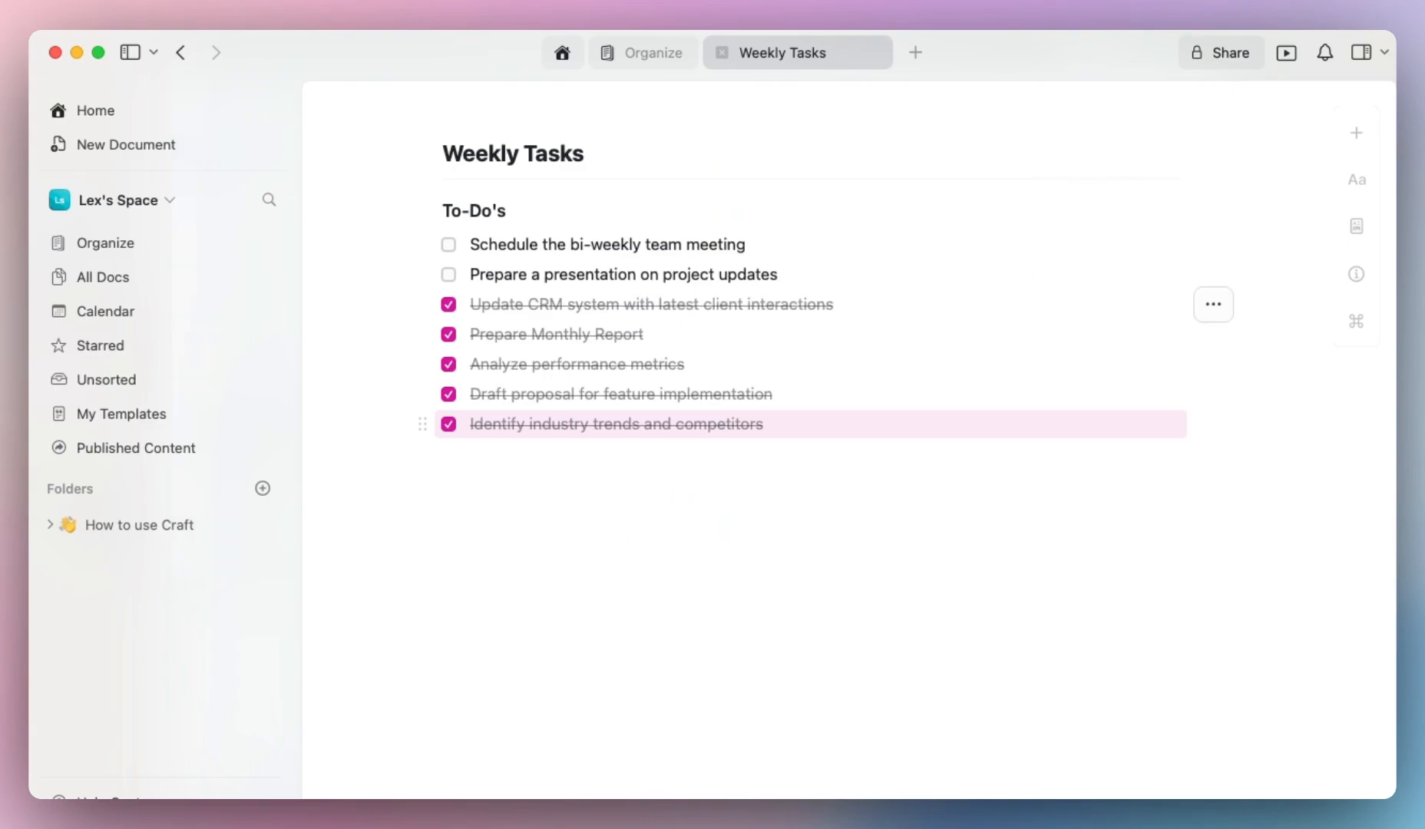
{"action": "left_click", "coordinate": [448, 275]}
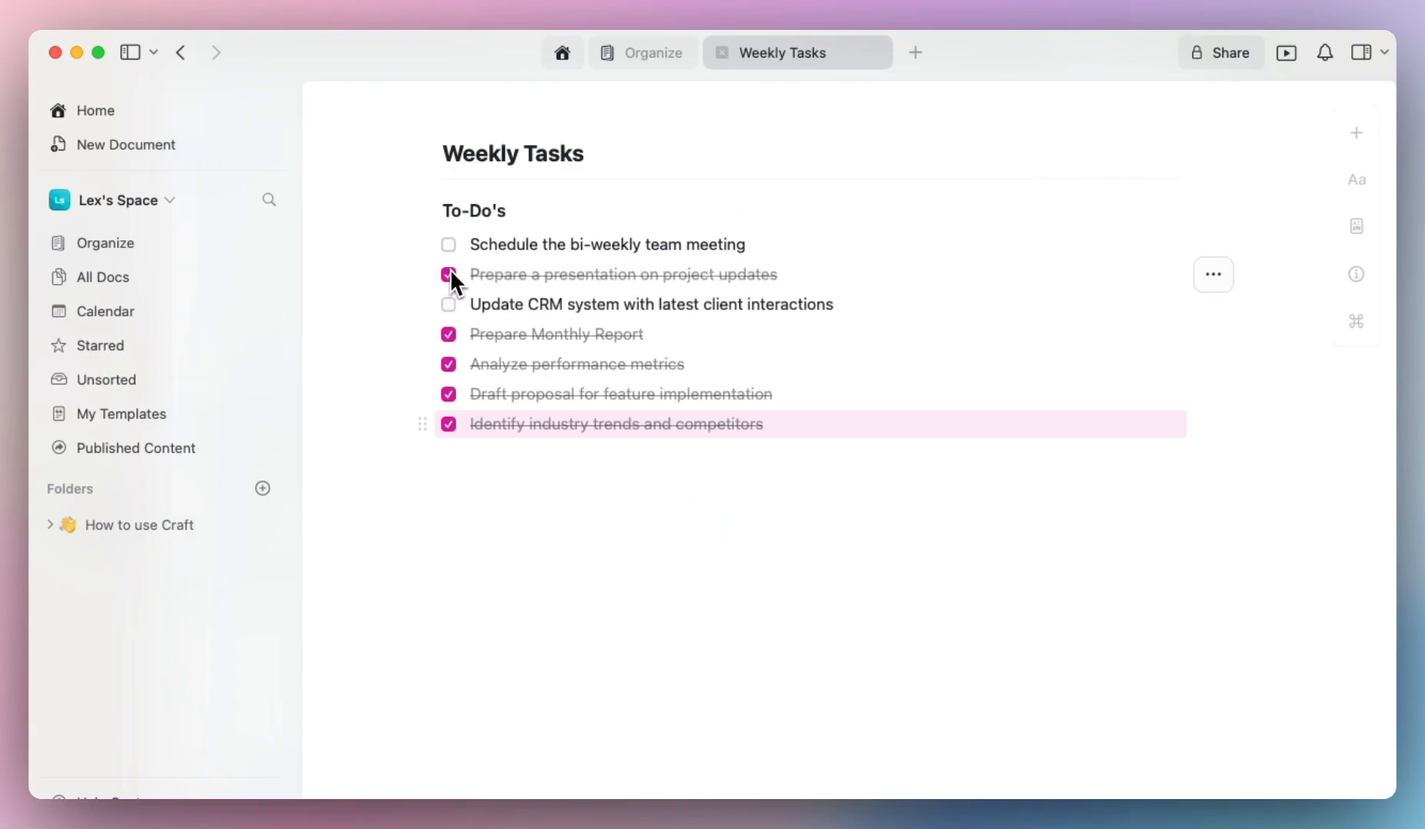
{"action": "left_click", "coordinate": [449, 274]}
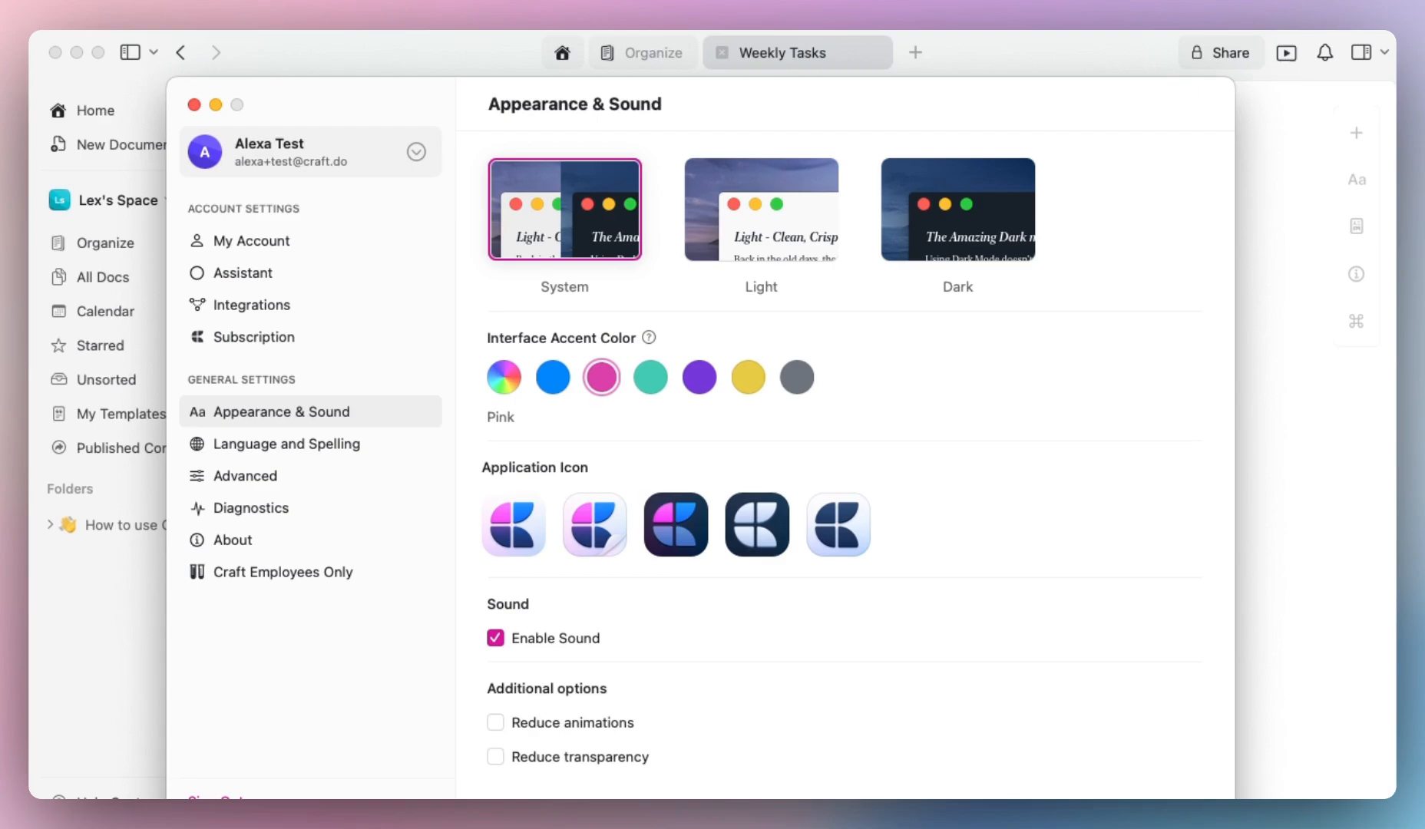
{"action": "mouse_move", "coordinate": [427, 438]}
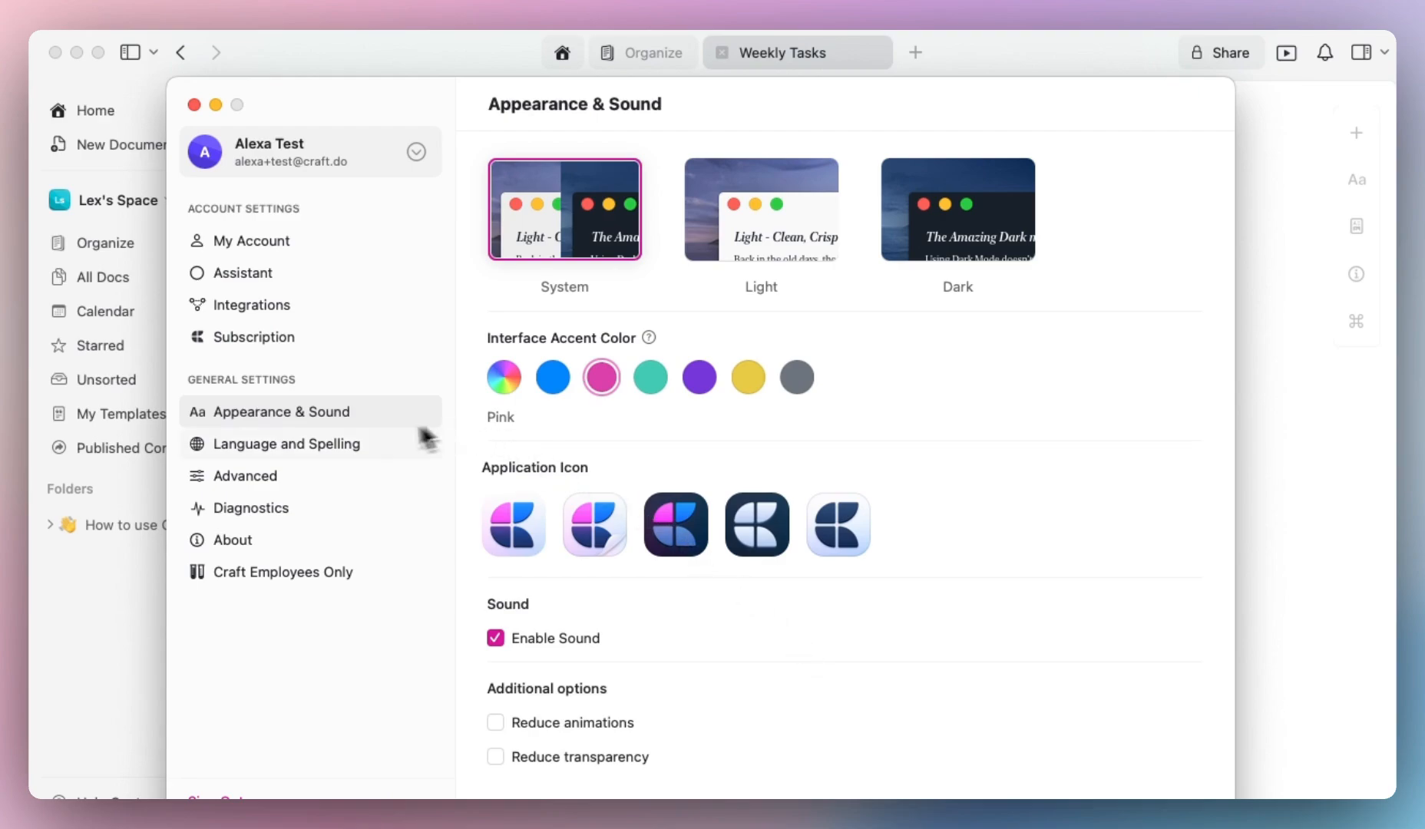
Step: In Language and Spelling, set the language to magyar, then back to English
{"action": "left_click", "coordinate": [286, 443]}
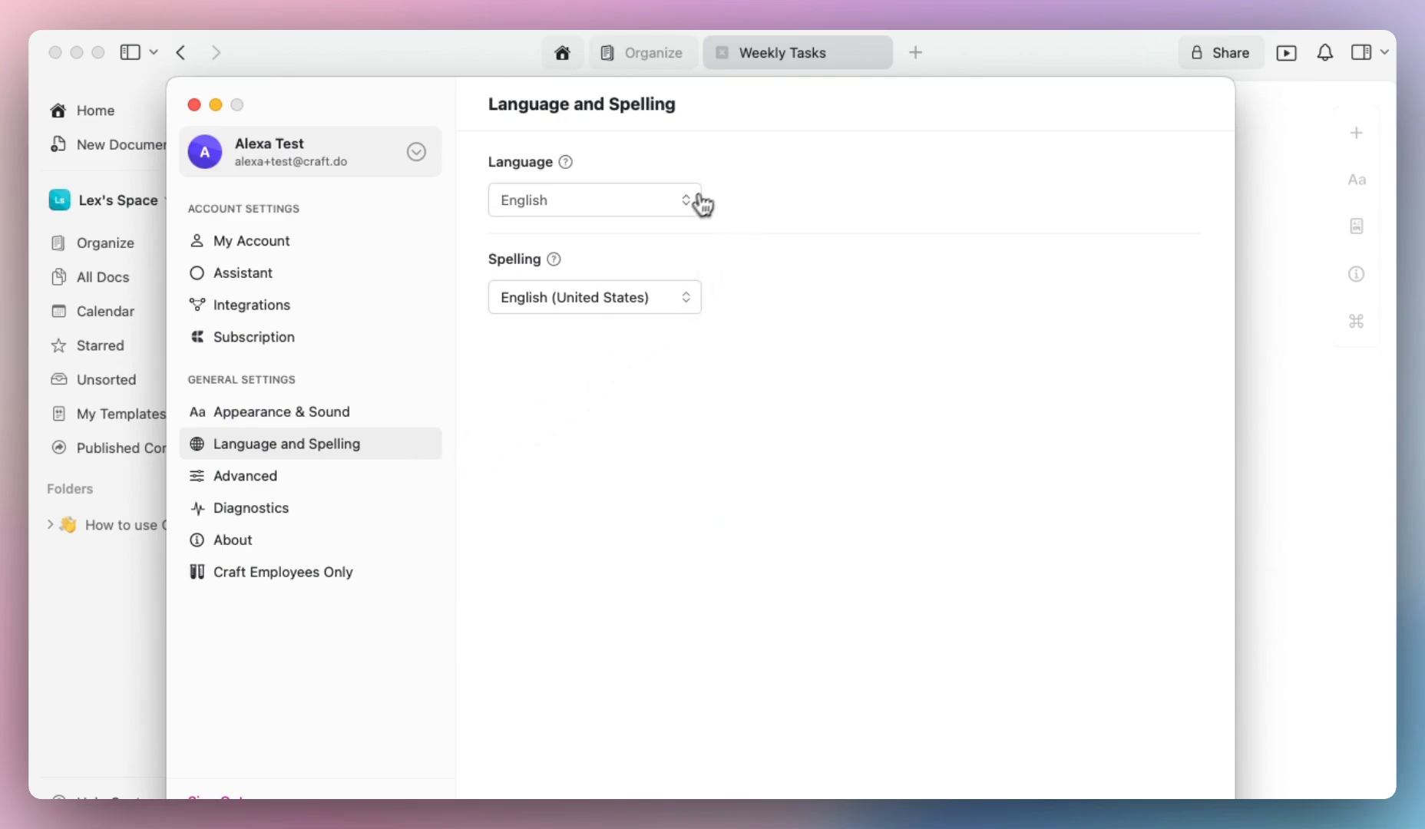
{"action": "left_click", "coordinate": [594, 199]}
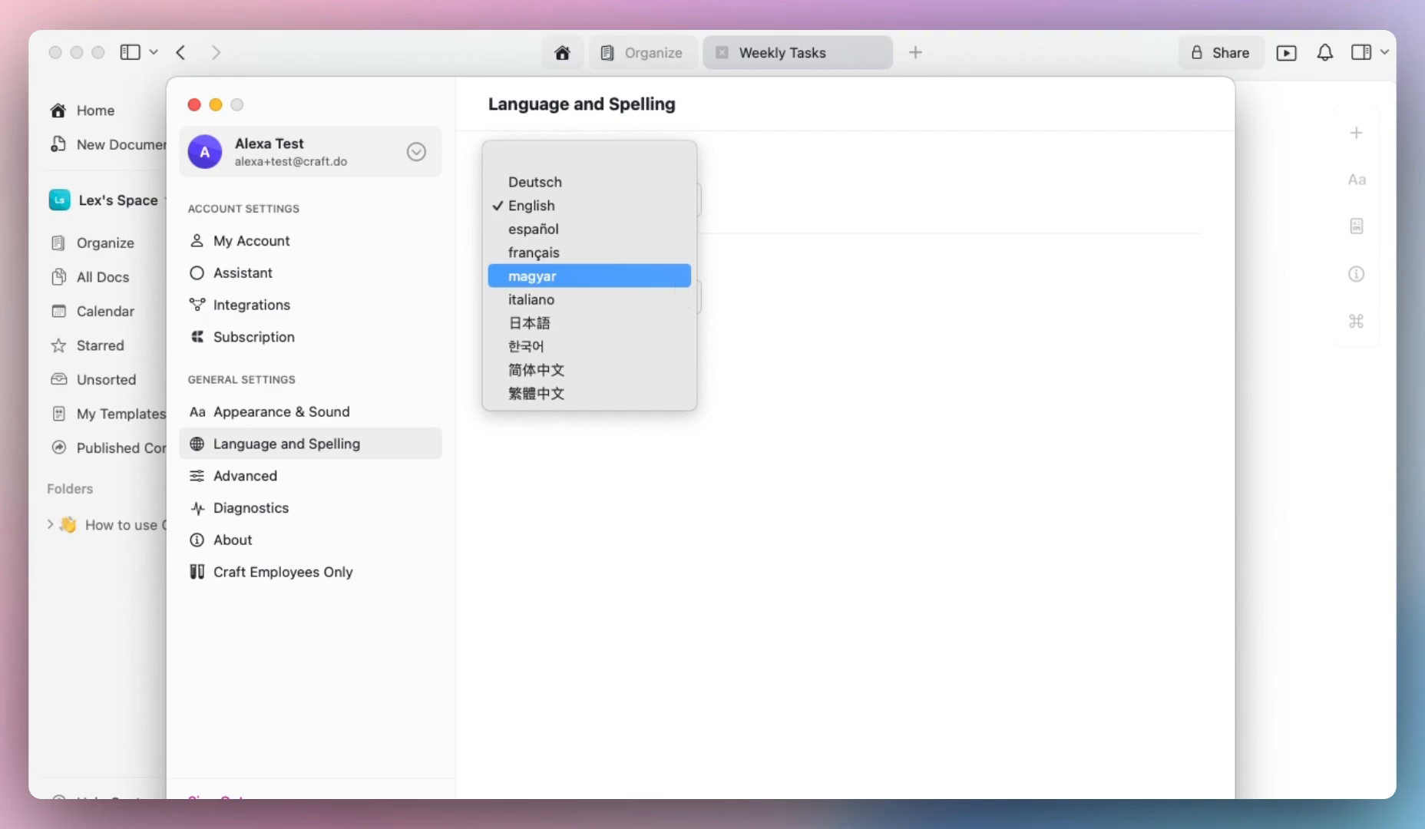
{"action": "left_click", "coordinate": [530, 275]}
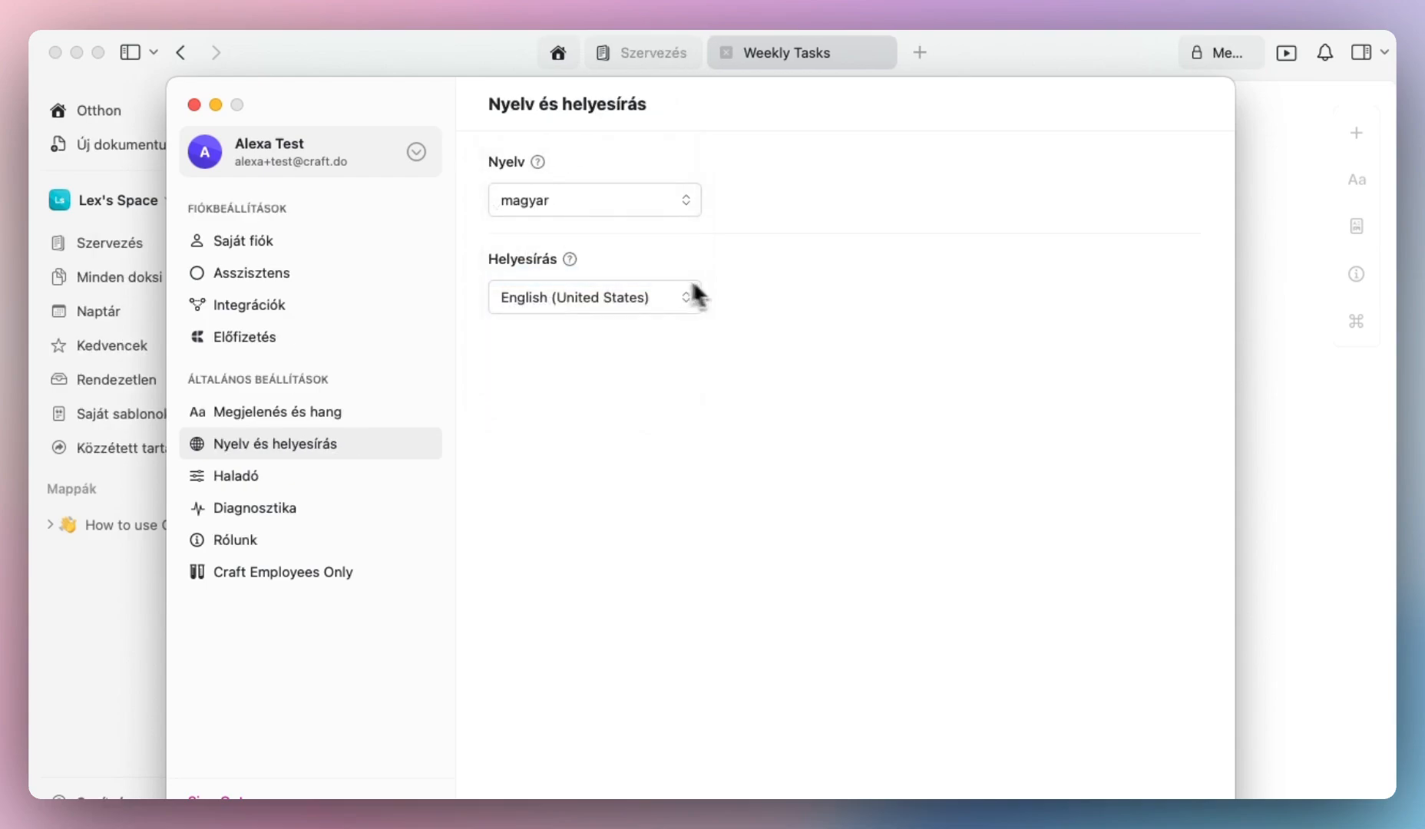
{"action": "mouse_move", "coordinate": [318, 282]}
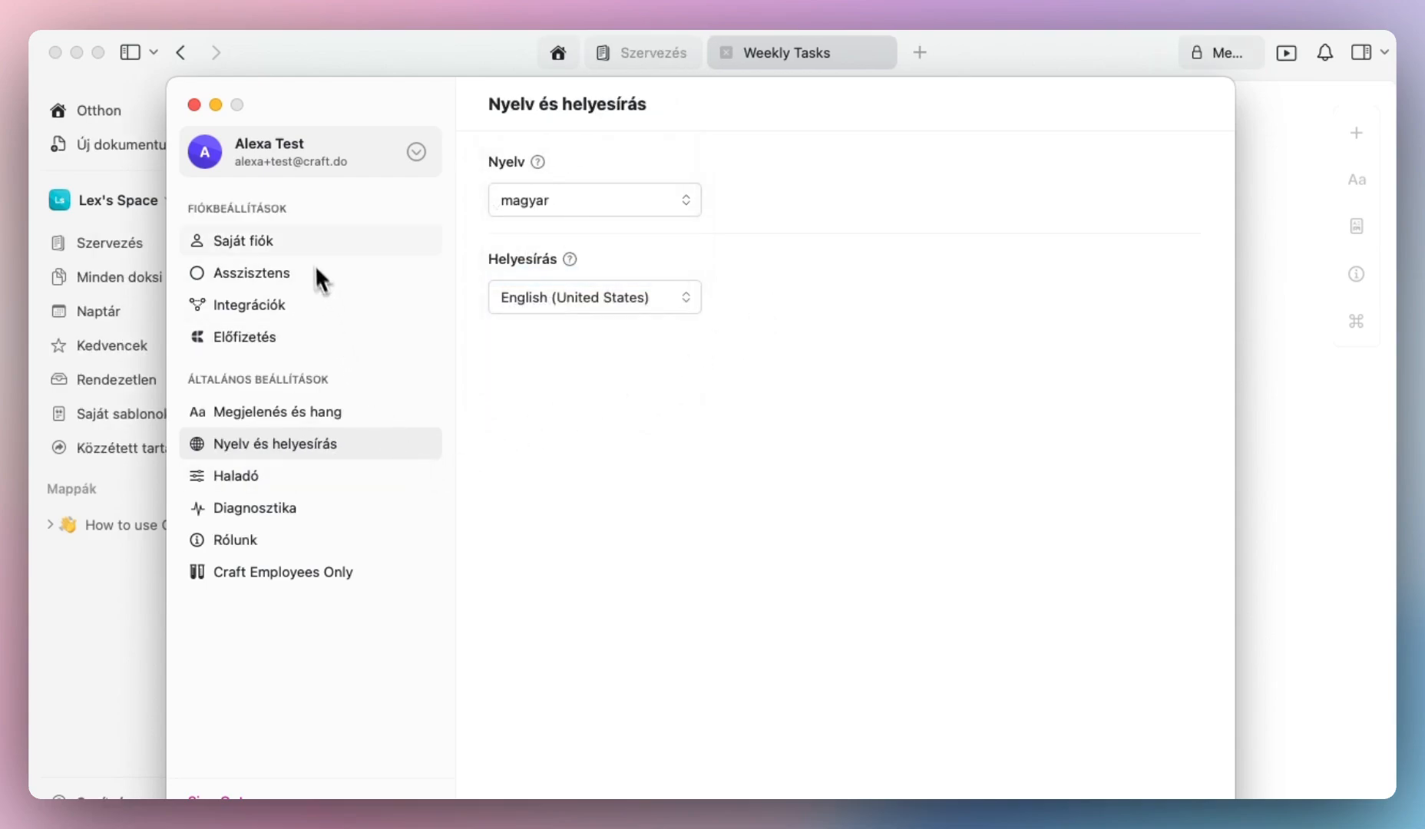
{"action": "mouse_move", "coordinate": [350, 605]}
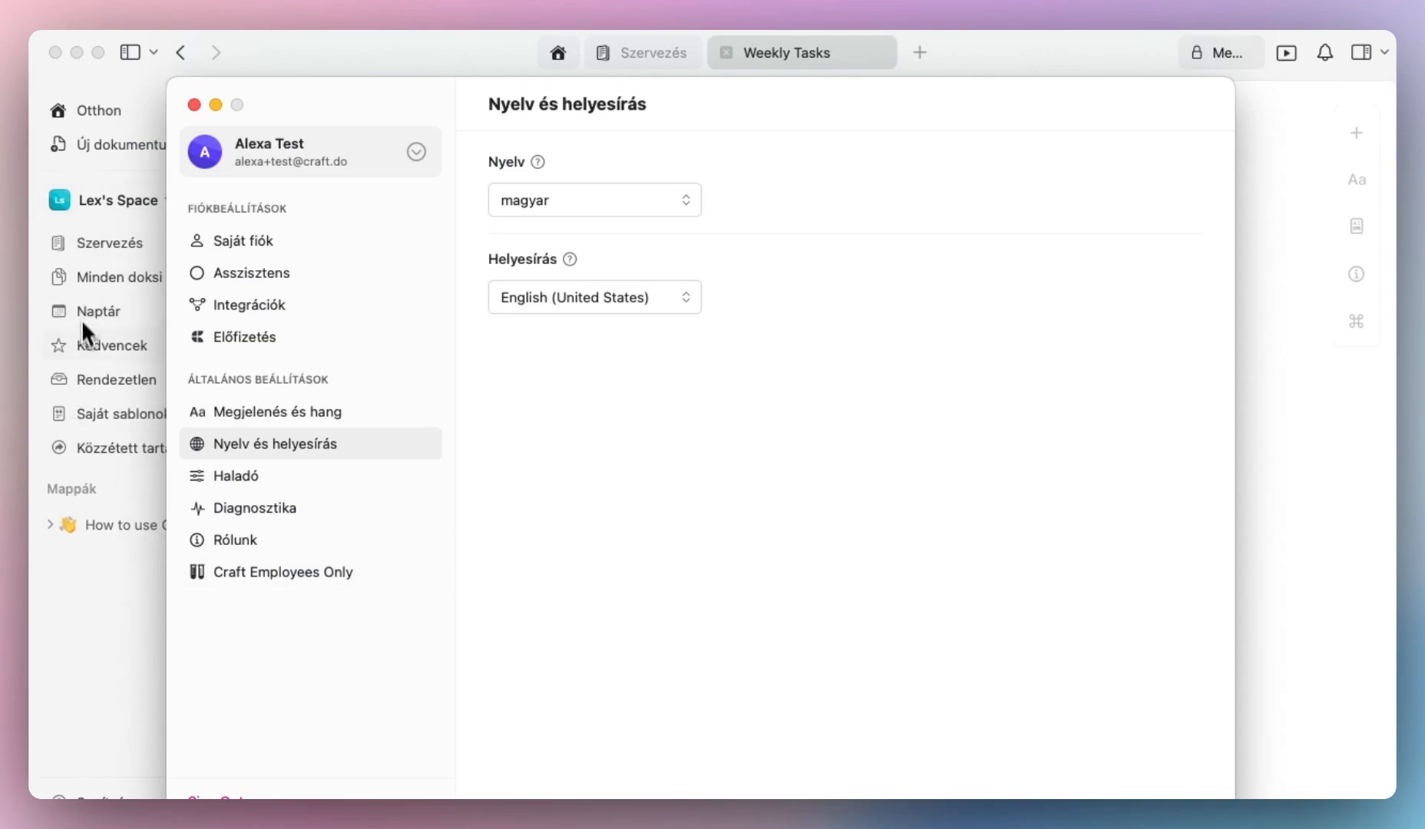
{"action": "mouse_move", "coordinate": [138, 437]}
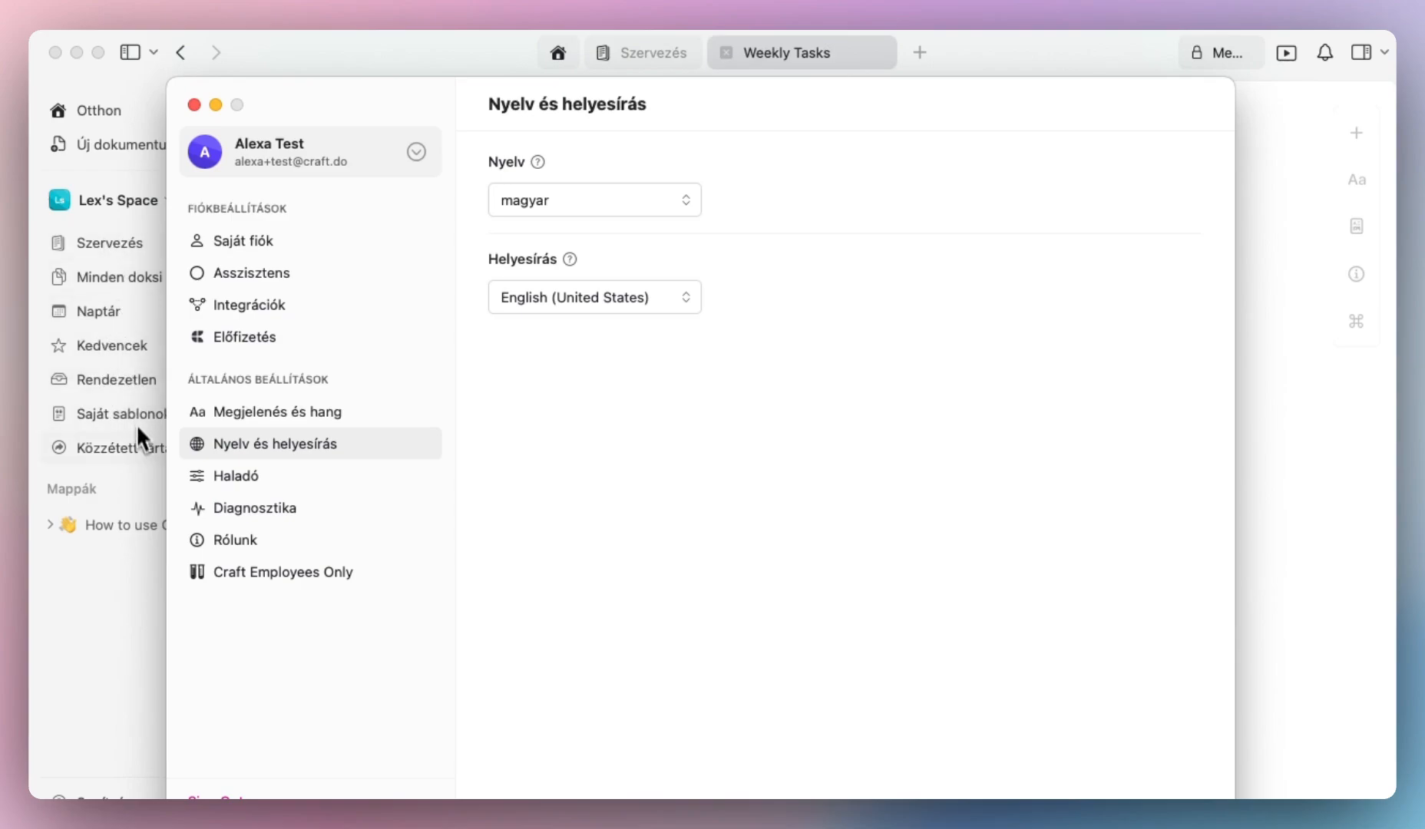
{"action": "left_click", "coordinate": [594, 199]}
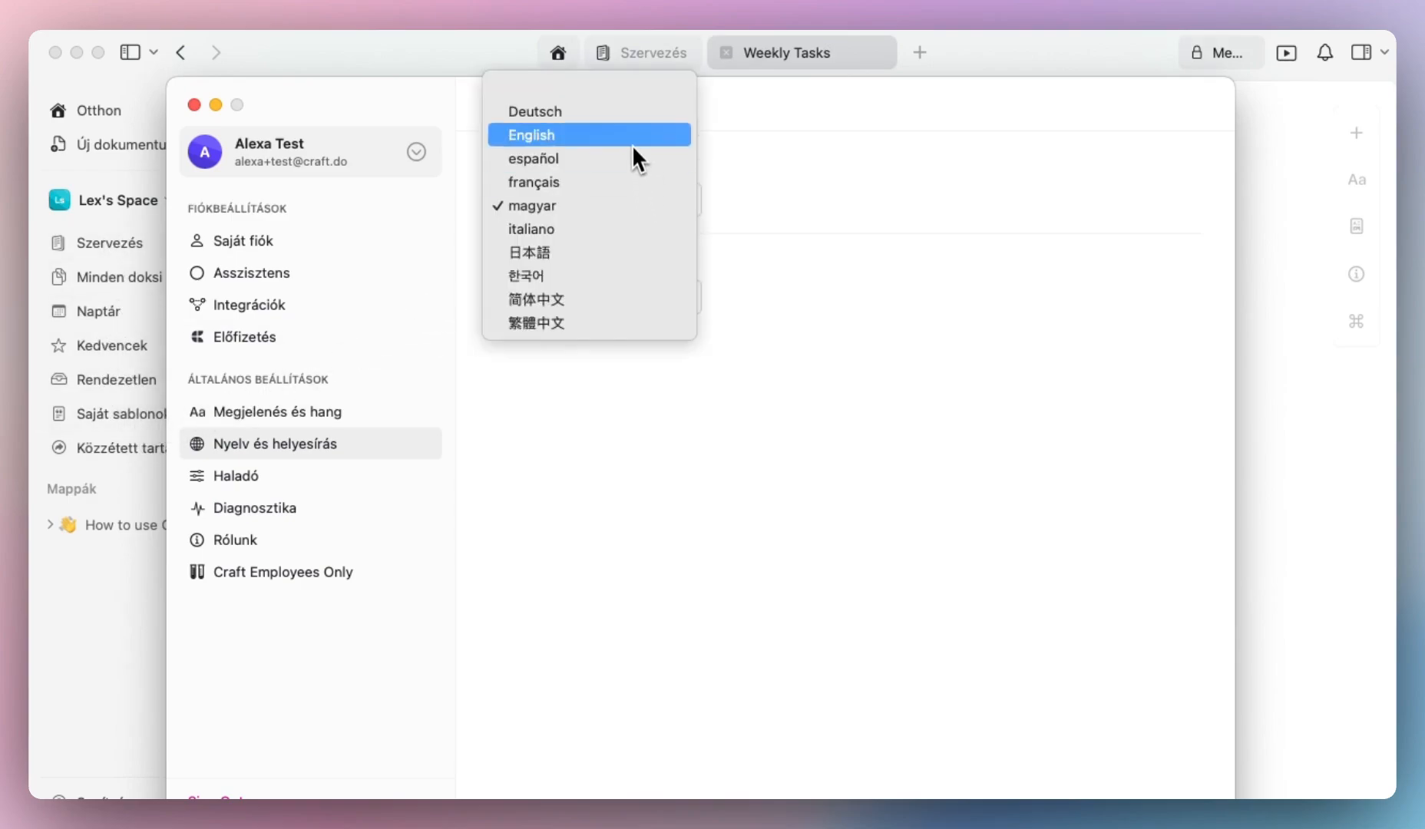
{"action": "left_click", "coordinate": [532, 136]}
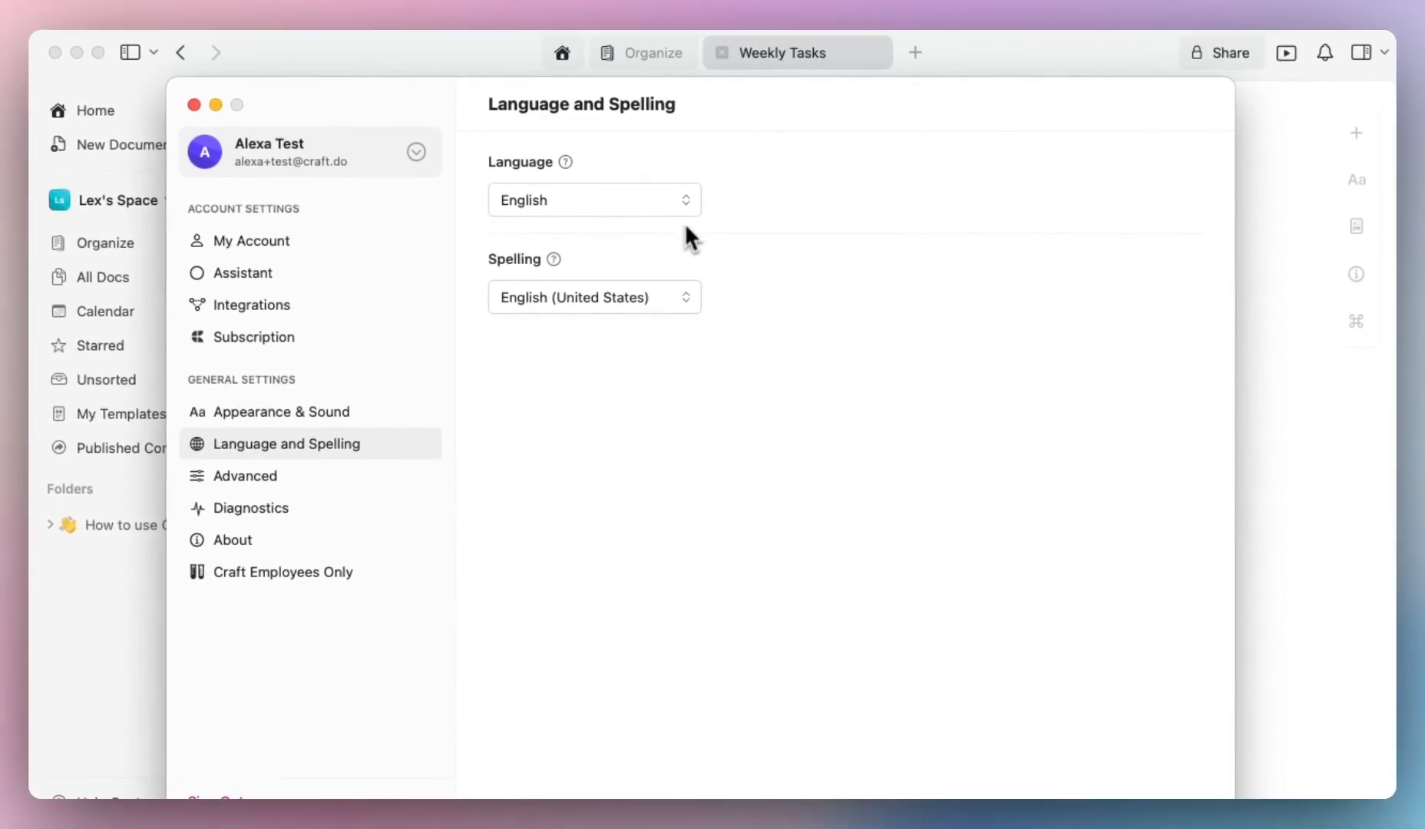
{"action": "mouse_move", "coordinate": [579, 307]}
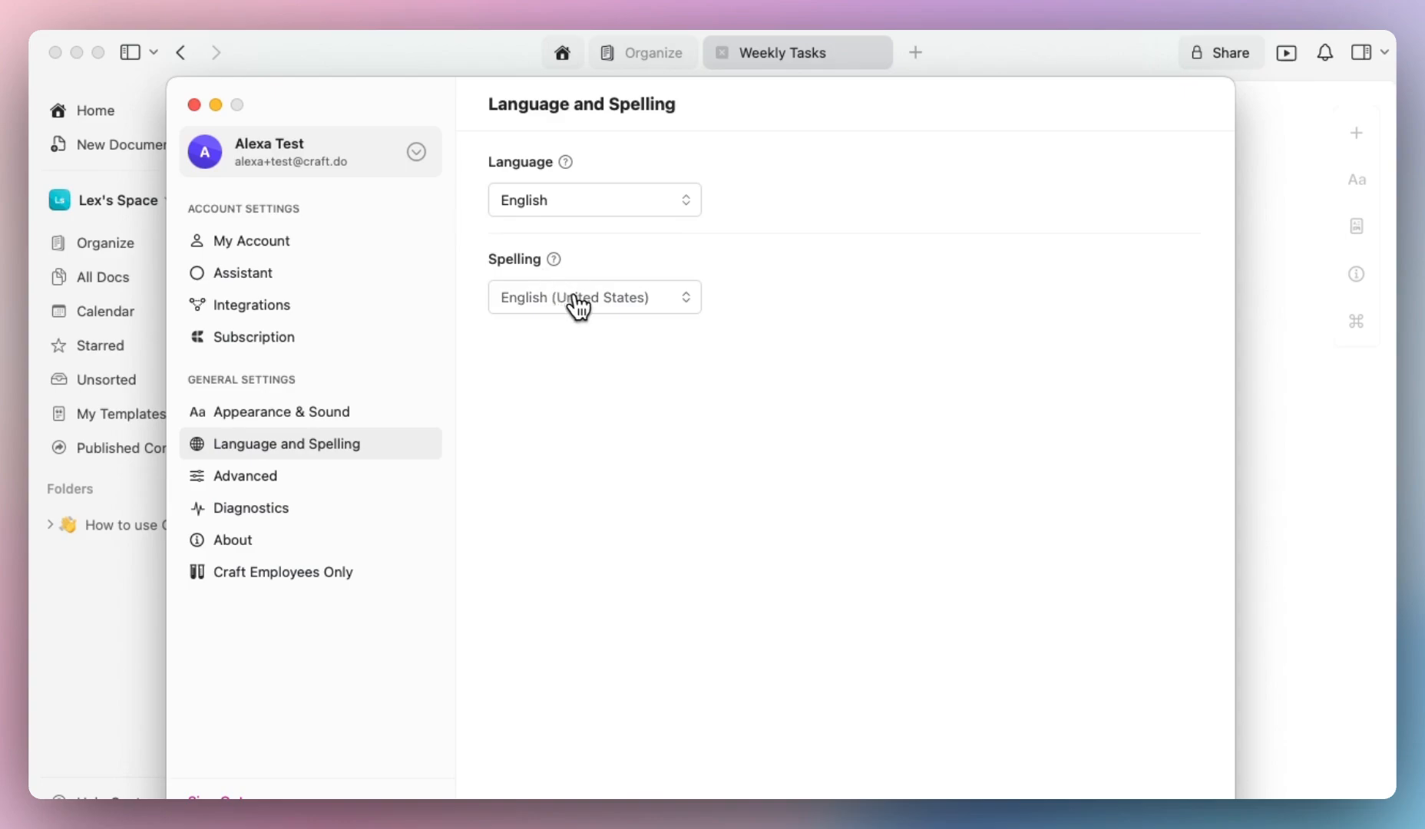
{"action": "mouse_move", "coordinate": [240, 128]}
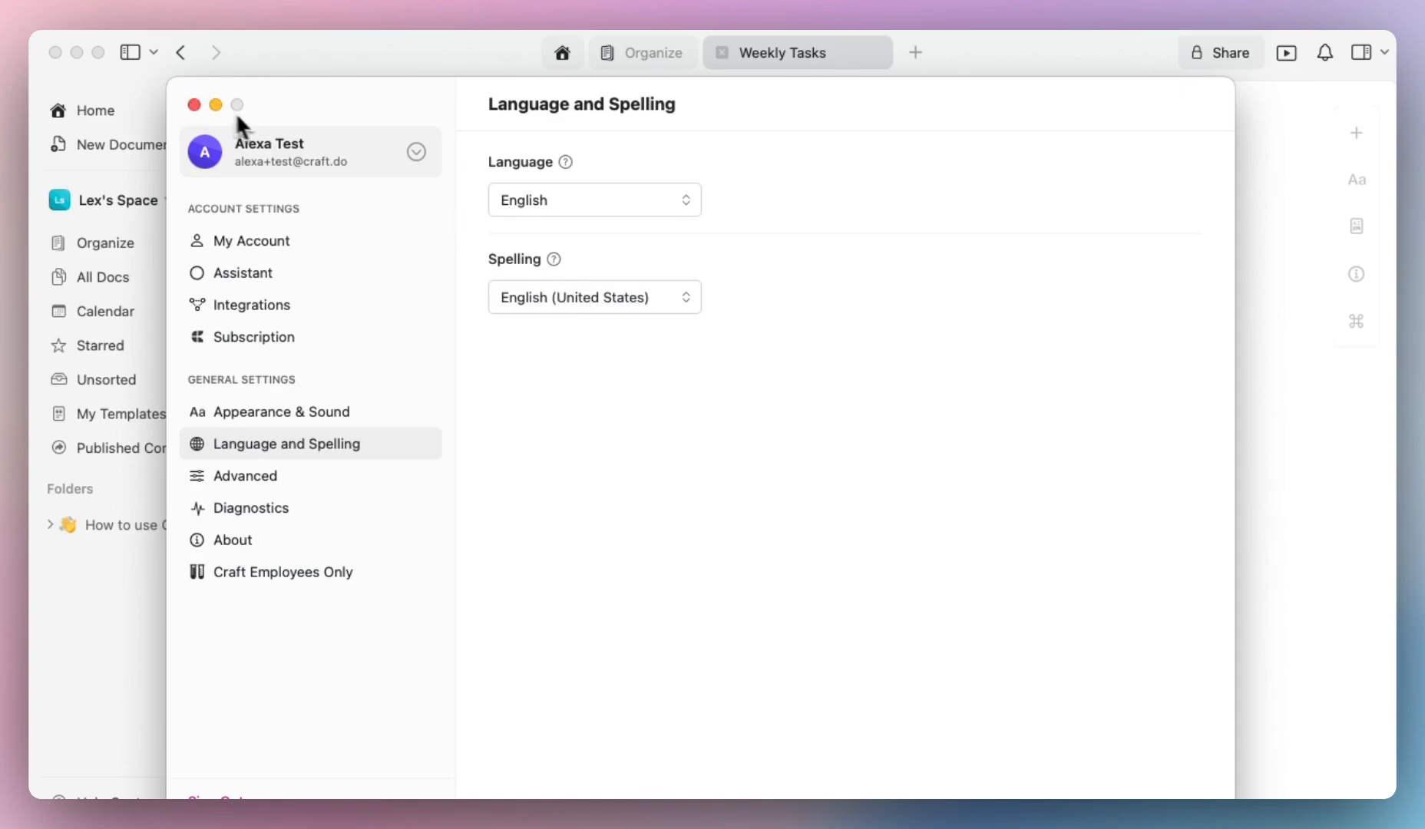